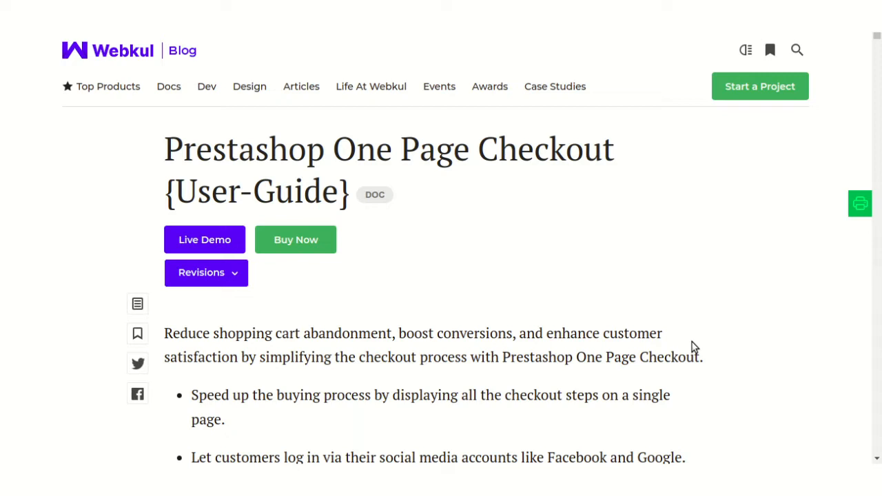
pyautogui.moveTo(677, 346)
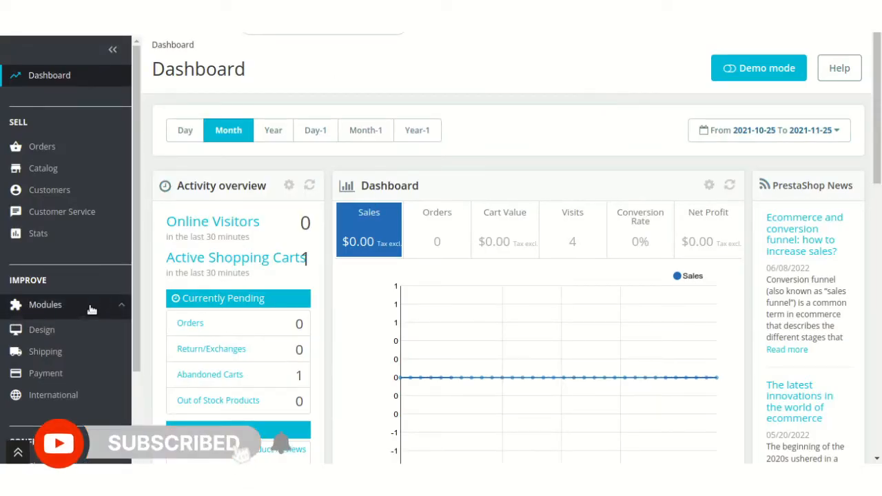
# - Open Module Manager and launch the One Page Checkout module's Configure page
pyautogui.click(46, 304)
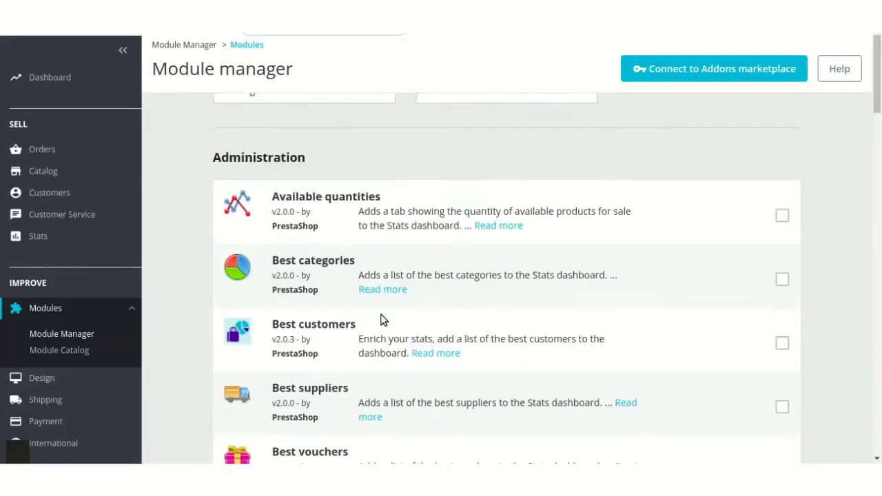
pyautogui.scroll(3)
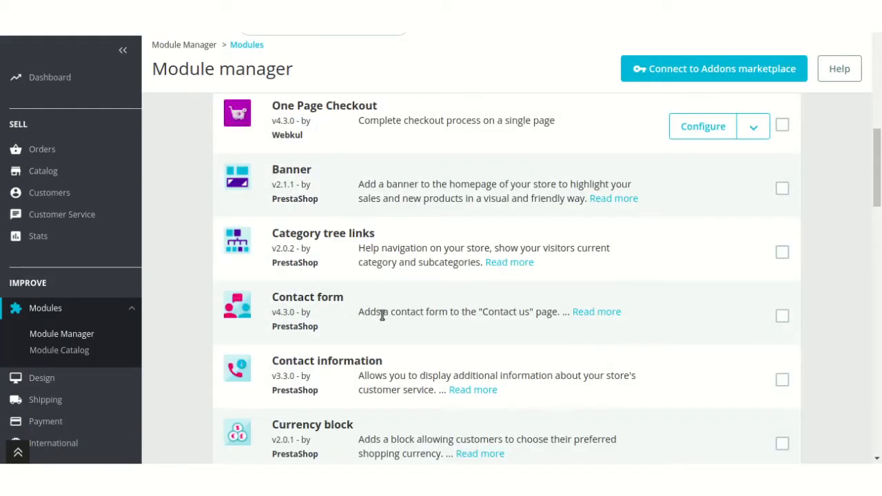
pyautogui.scroll(-3)
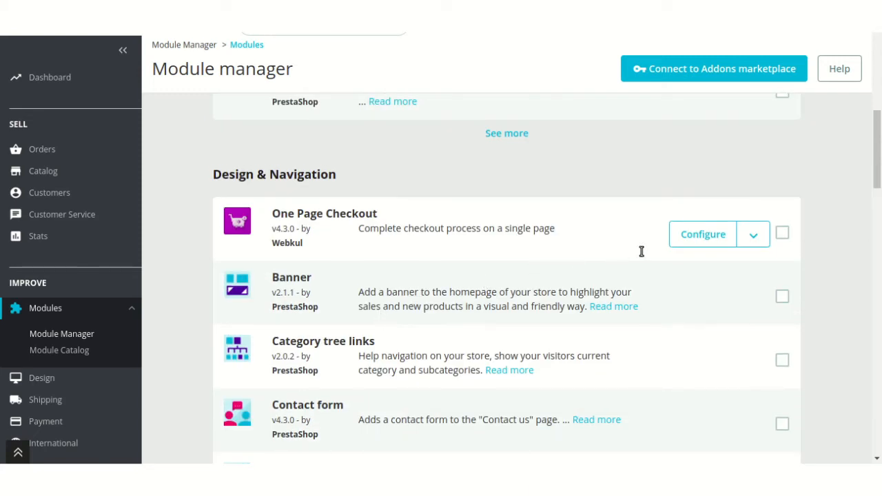
pyautogui.click(703, 234)
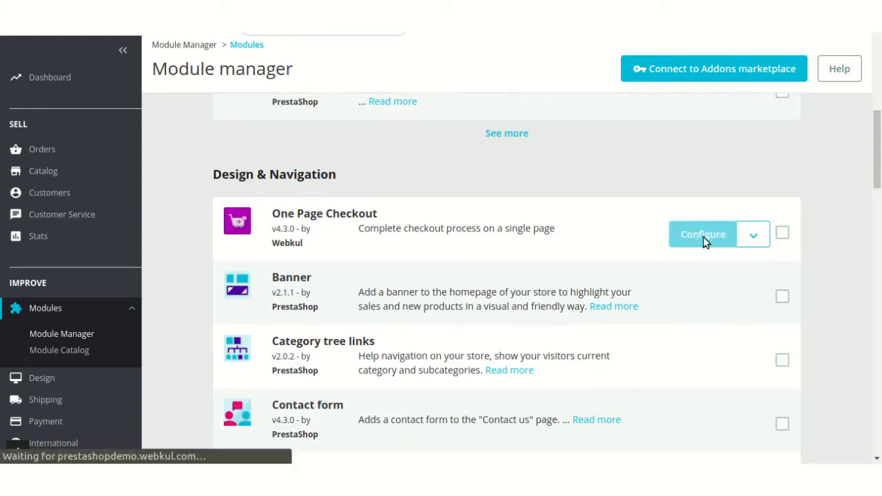
# - On the General tab, toggle one page checkout off and on, try sandbox mode, and save
pyautogui.click(702, 234)
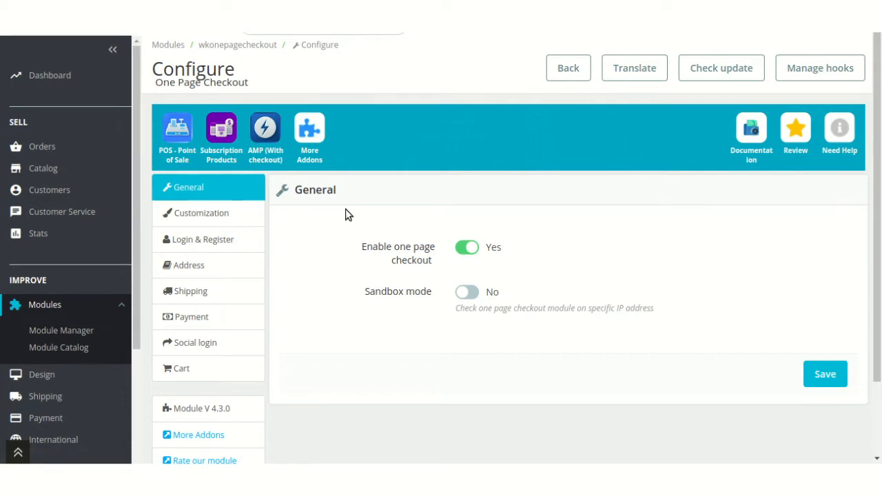
pyautogui.moveTo(407, 250)
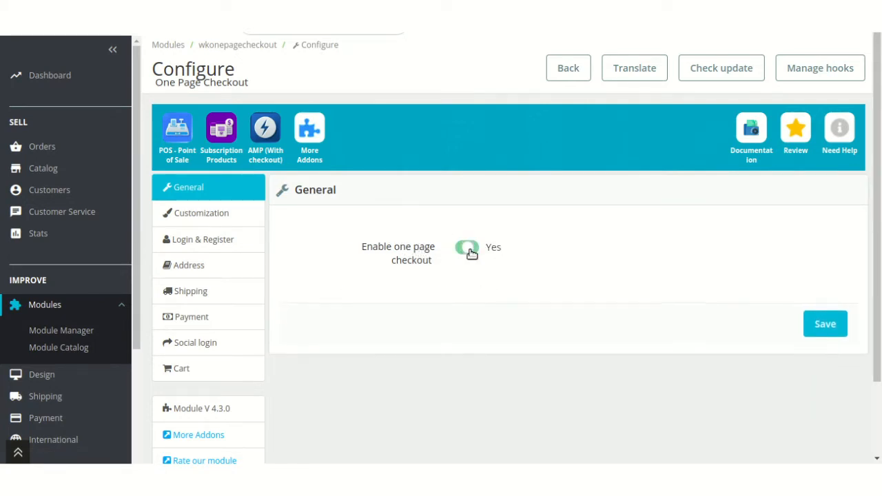
pyautogui.click(467, 248)
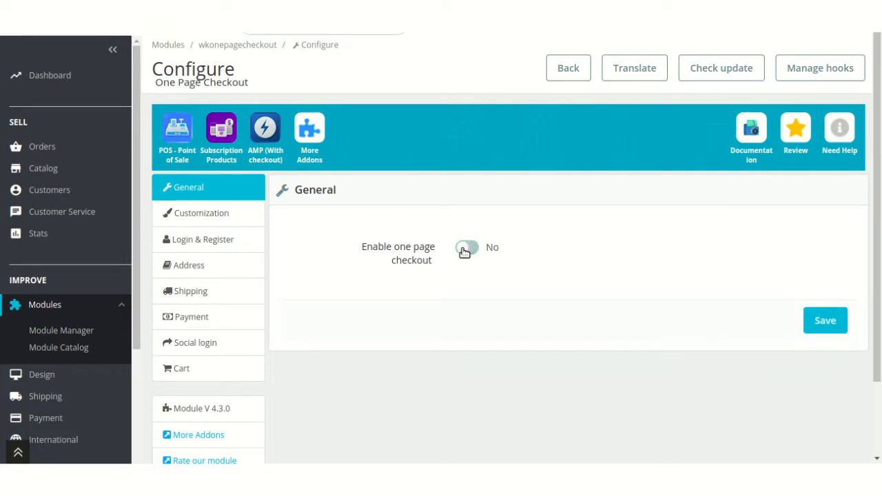
pyautogui.click(467, 247)
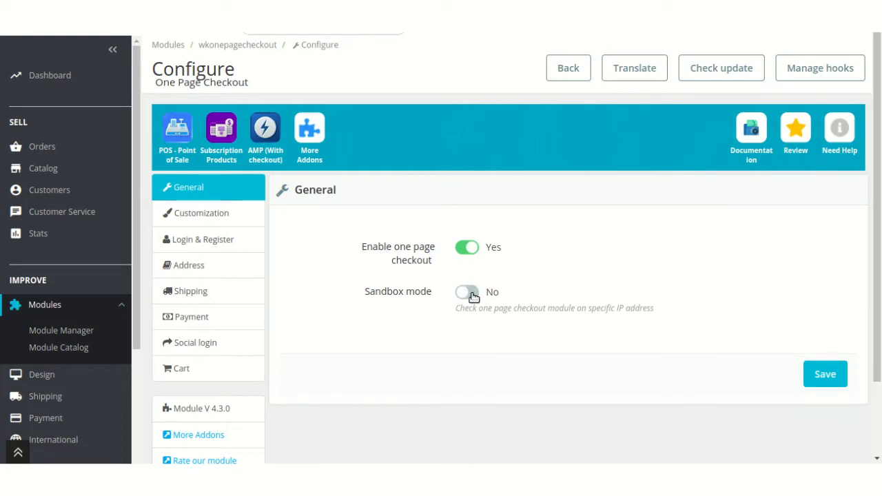
pyautogui.click(467, 292)
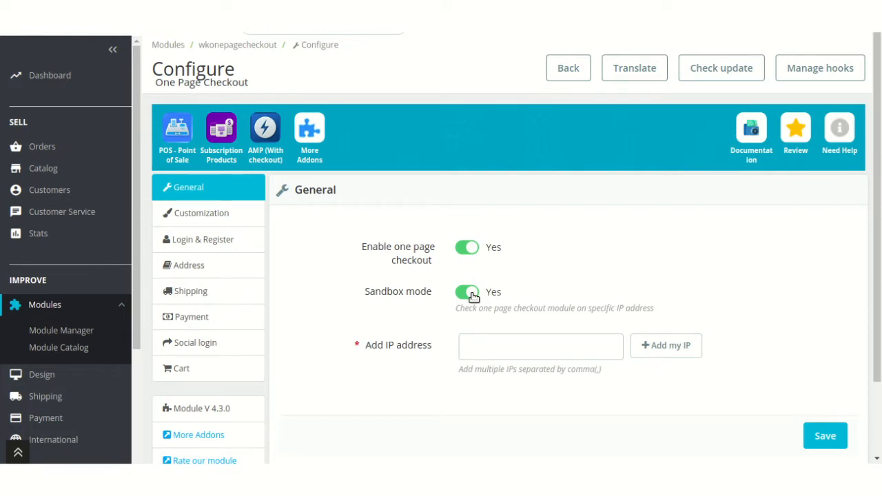
pyautogui.click(542, 346)
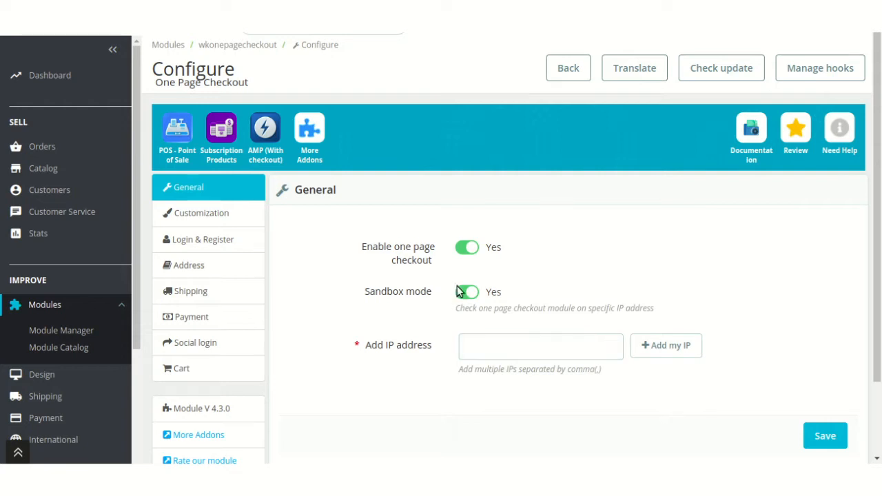
pyautogui.click(467, 292)
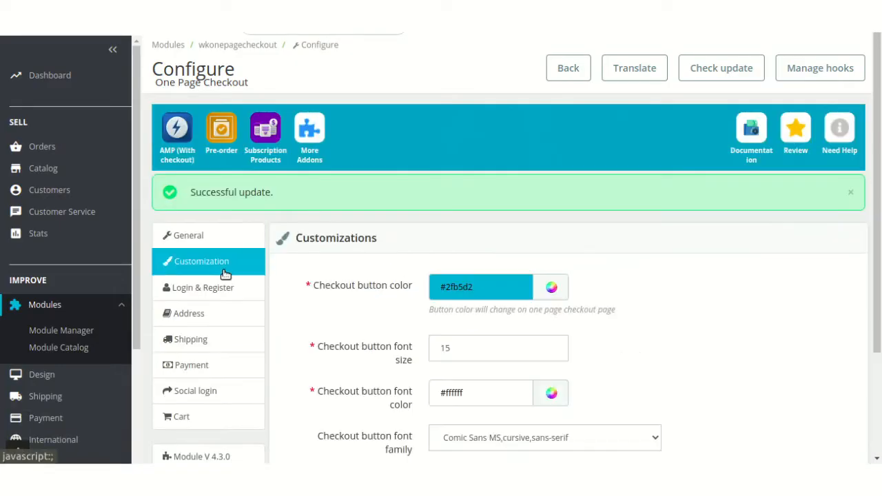
# - Inspect the button colour picker and set the checkout button font to Arial, Helvetica, sans-serif
pyautogui.scroll(-3)
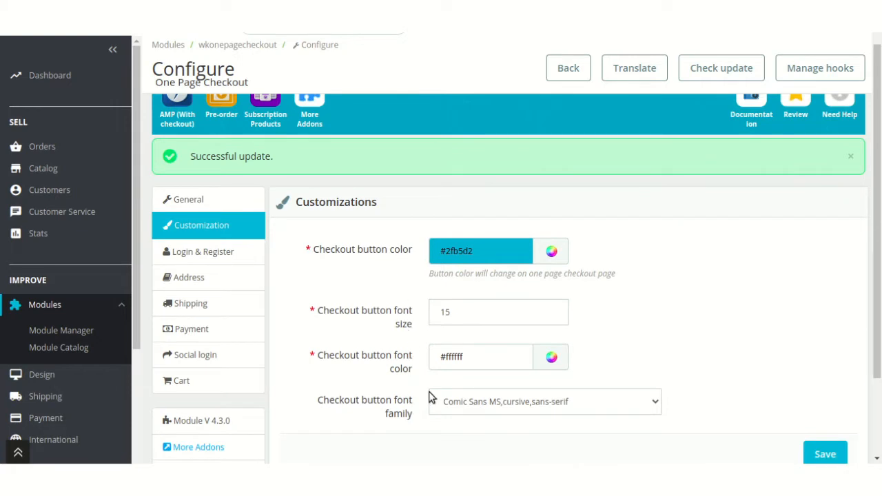
pyautogui.moveTo(585, 322)
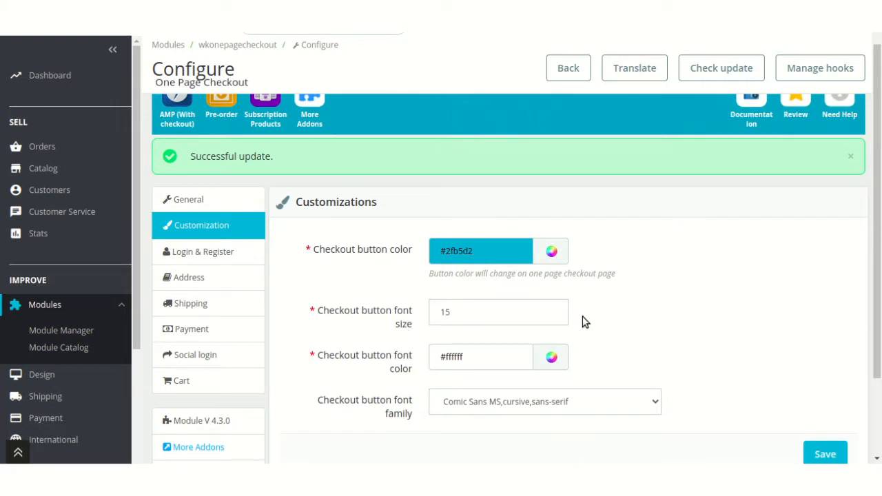
pyautogui.click(551, 251)
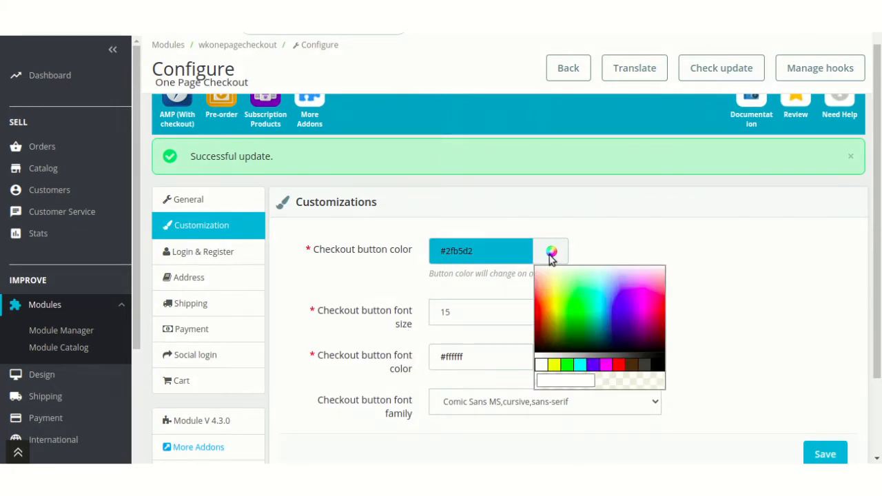
pyautogui.click(498, 311)
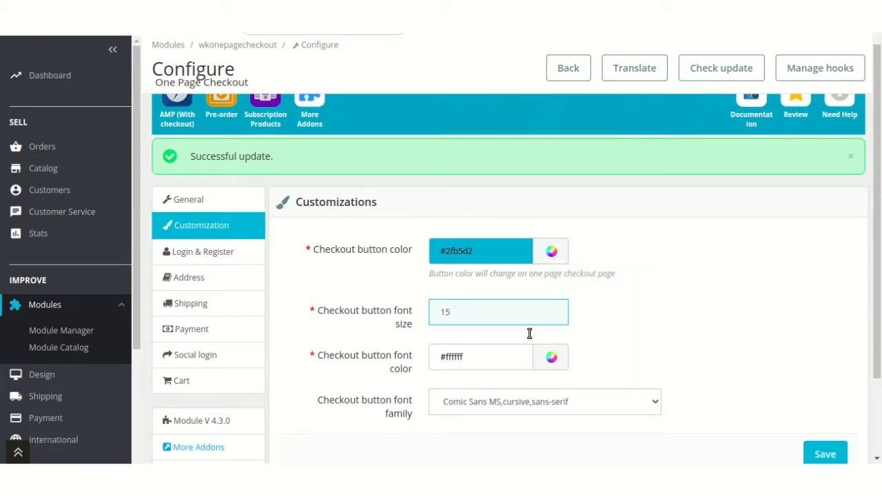
pyautogui.click(551, 357)
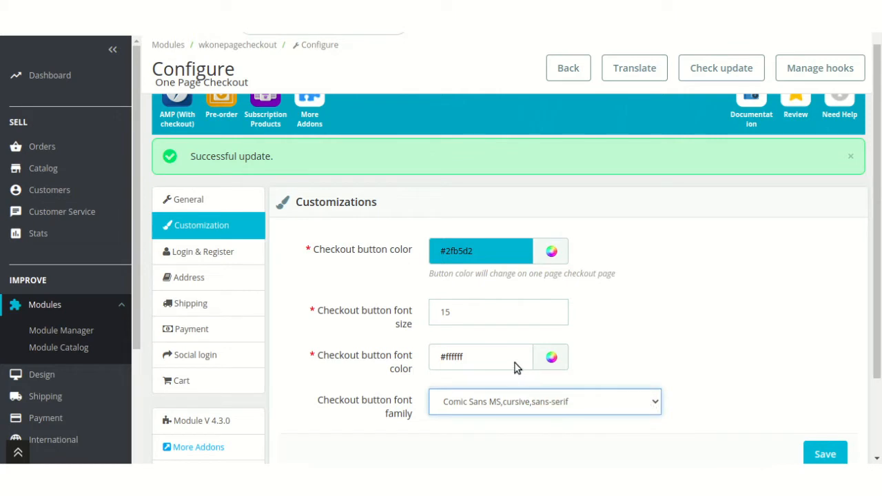
pyautogui.click(544, 402)
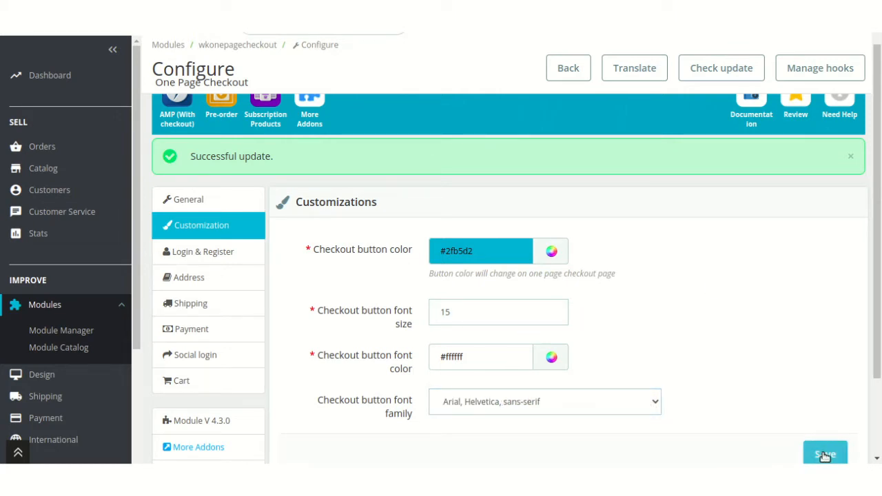
pyautogui.moveTo(761, 378)
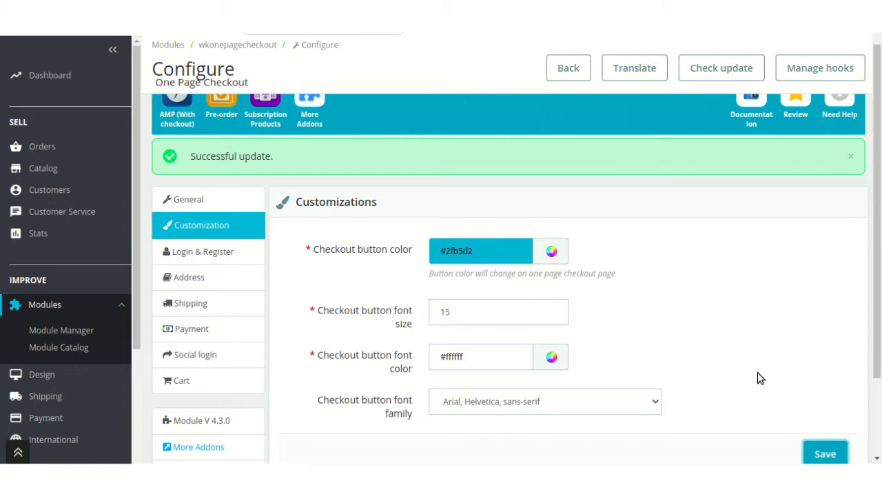
pyautogui.scroll(-3)
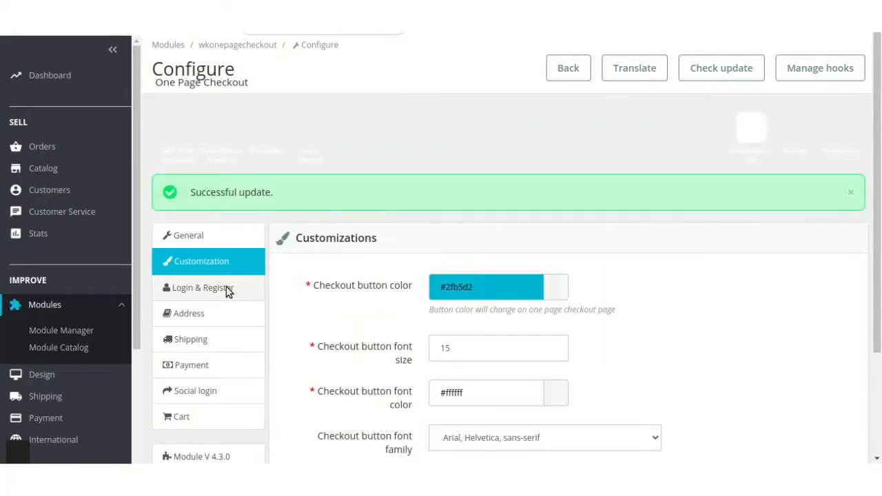
# - Open the Login & Register settings and choose the default group for new customers
pyautogui.click(202, 288)
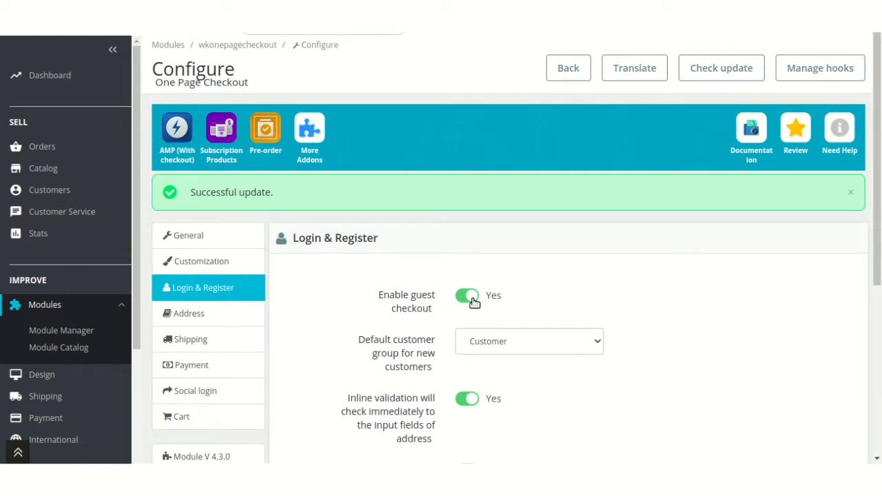
pyautogui.moveTo(502, 353)
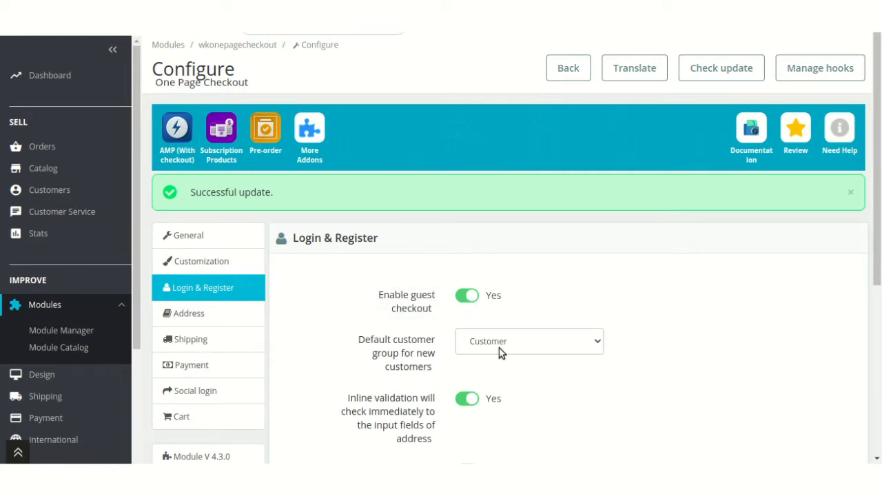
pyautogui.moveTo(526, 353)
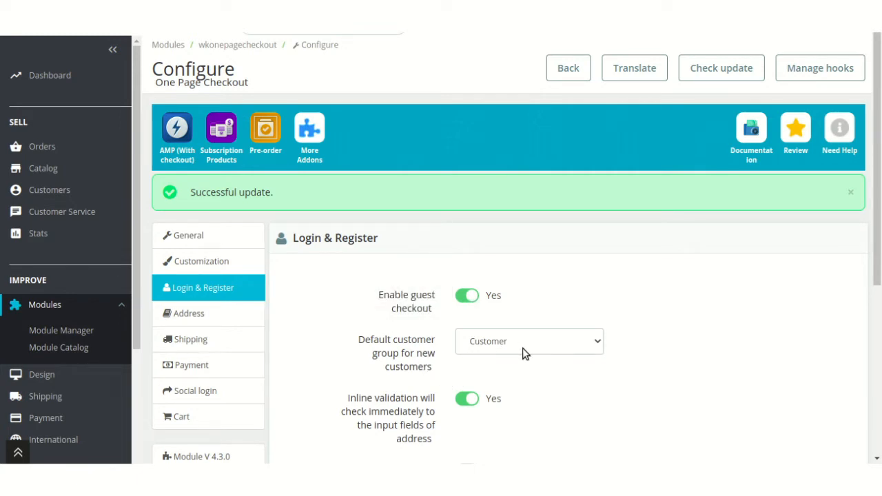
pyautogui.click(528, 342)
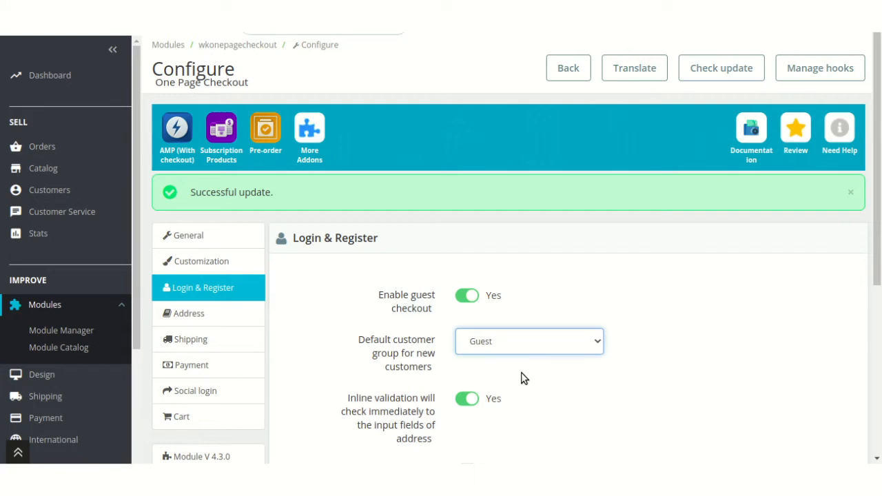
pyautogui.moveTo(520, 397)
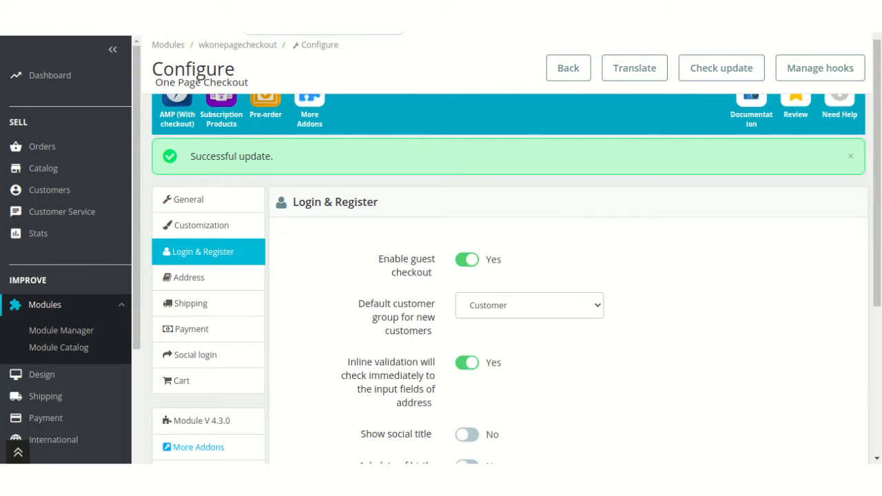
pyautogui.scroll(-3)
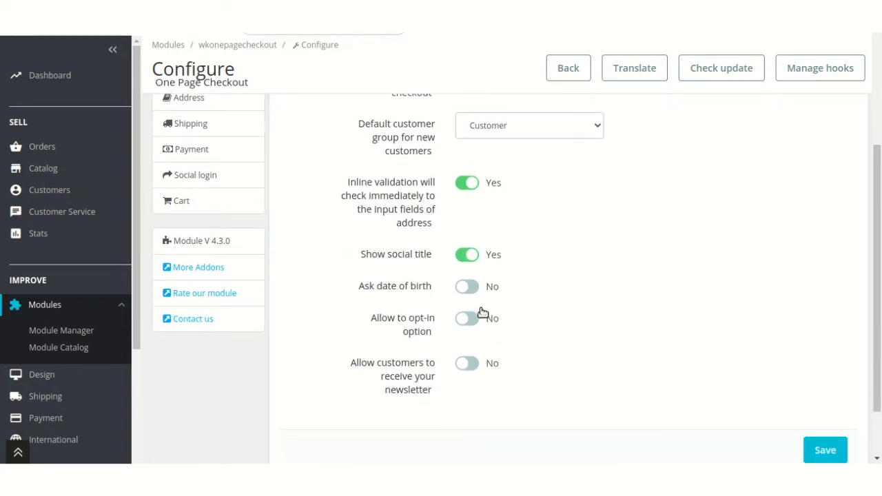
# - Enable date of birth, opt-in and newsletter, then save the login settings
pyautogui.click(467, 286)
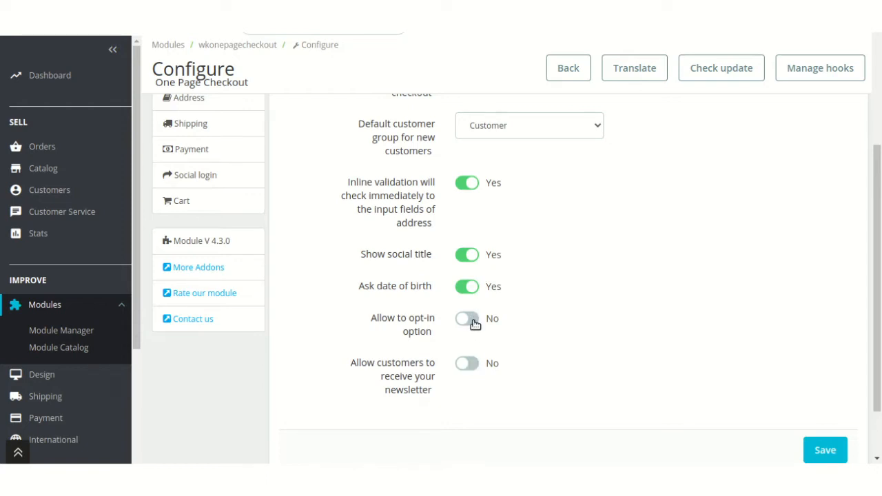
pyautogui.click(466, 319)
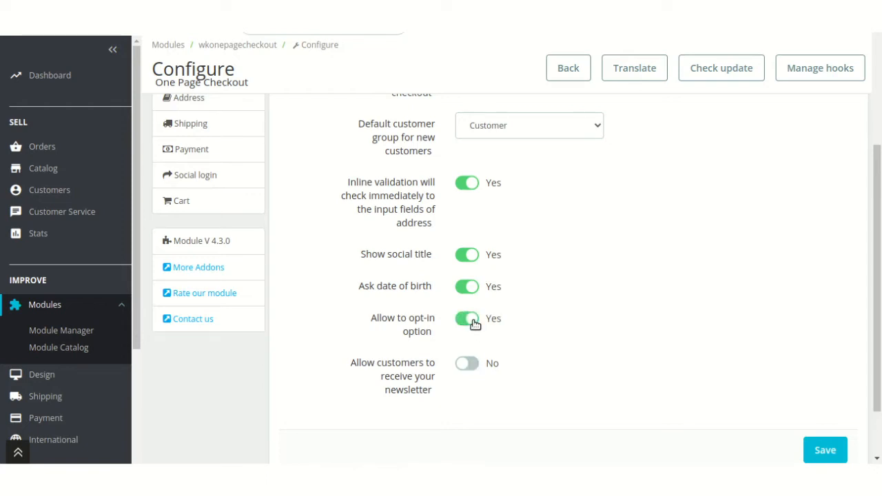
pyautogui.click(466, 363)
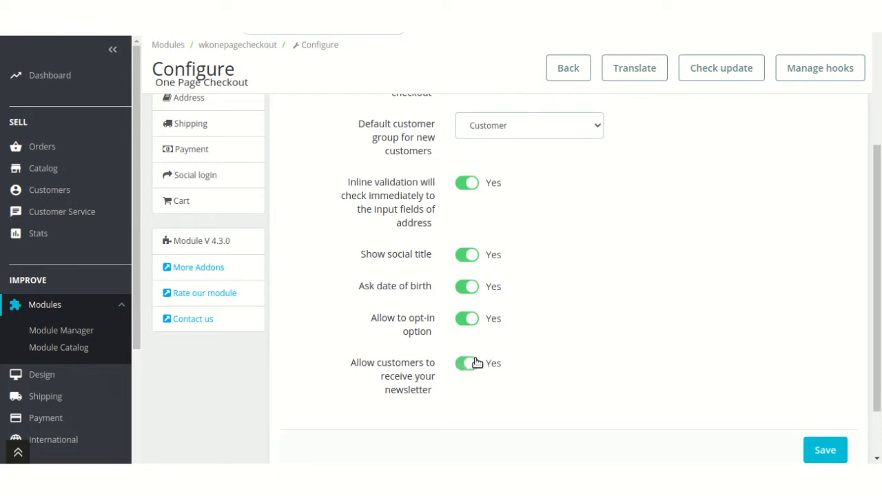
pyautogui.scroll(-3)
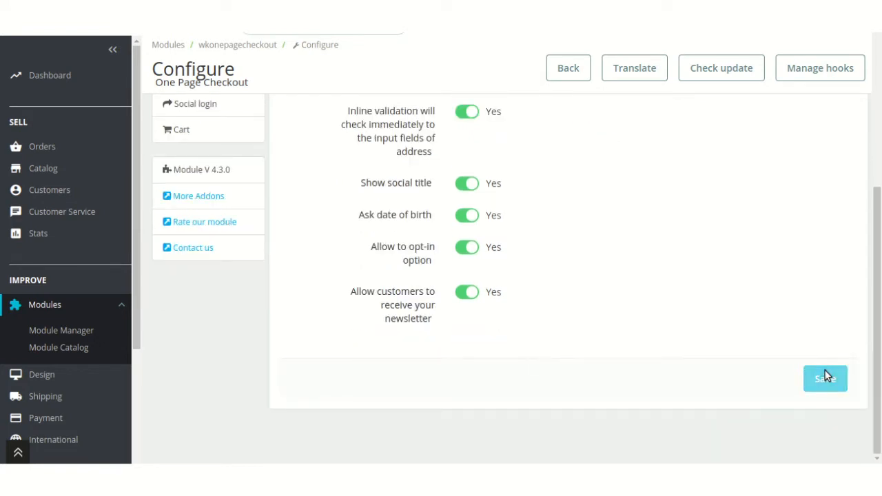
pyautogui.click(825, 378)
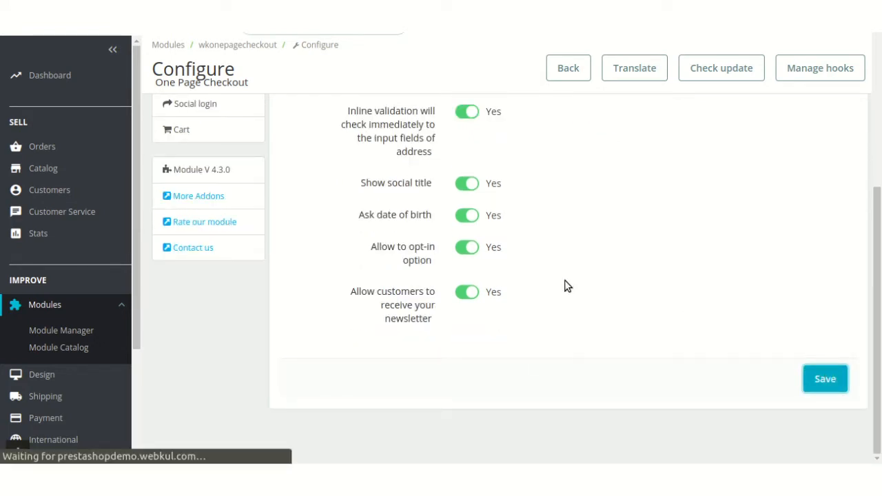
pyautogui.click(825, 378)
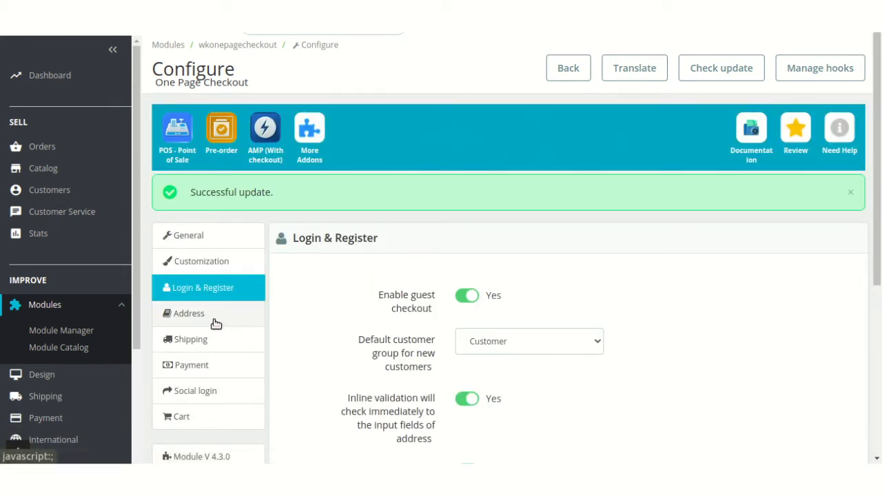
# - Open the Address settings, where delivery address is used as invoice address
pyautogui.click(188, 313)
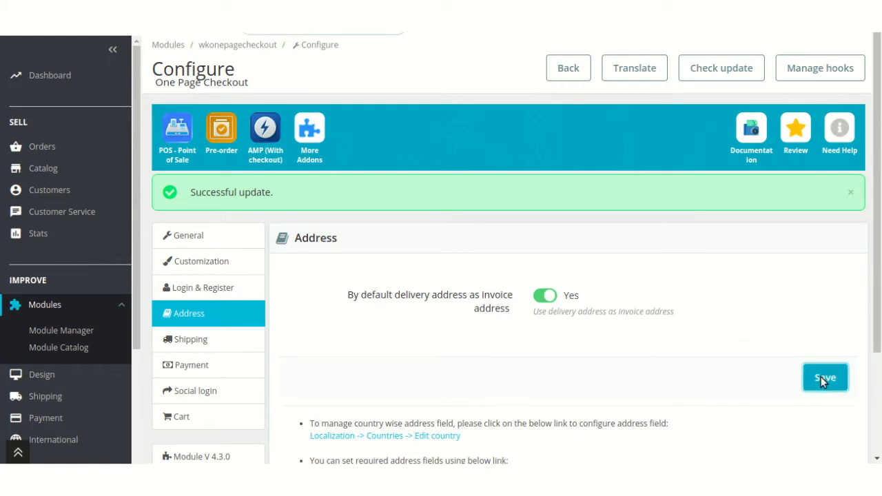
pyautogui.moveTo(430, 381)
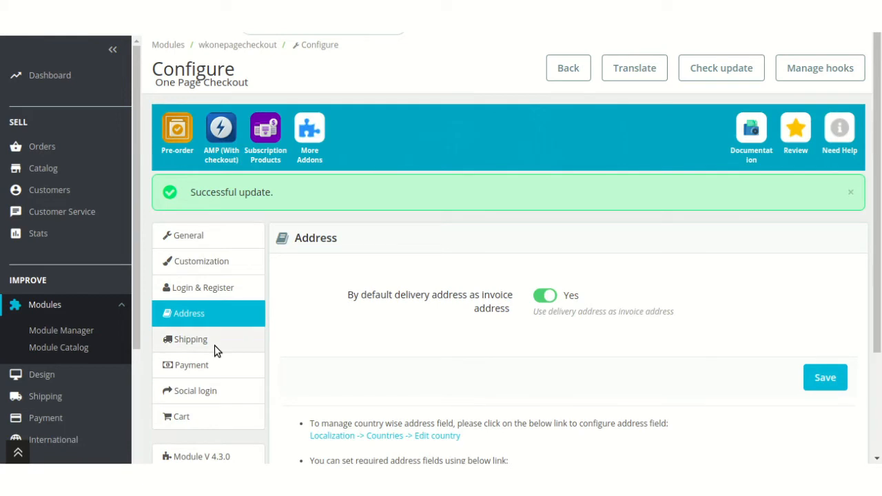
# - Open the Shipping settings showing carrier logo and description enabled
pyautogui.click(190, 339)
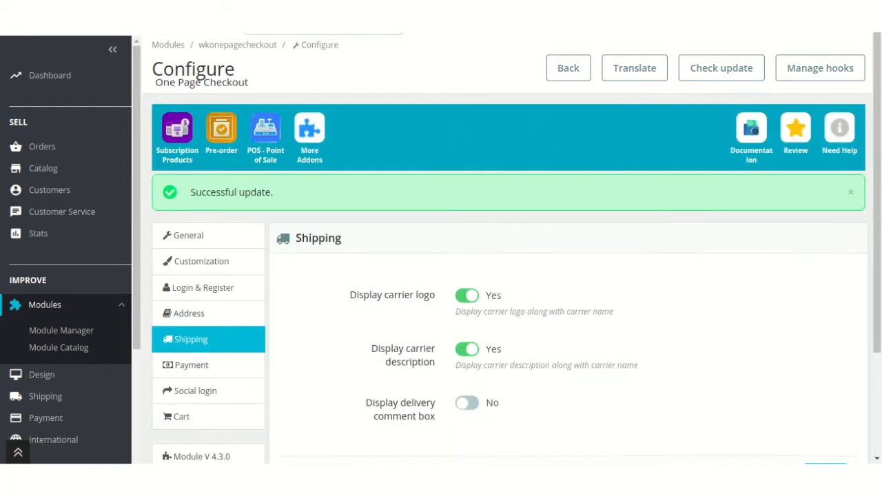
pyautogui.moveTo(216, 370)
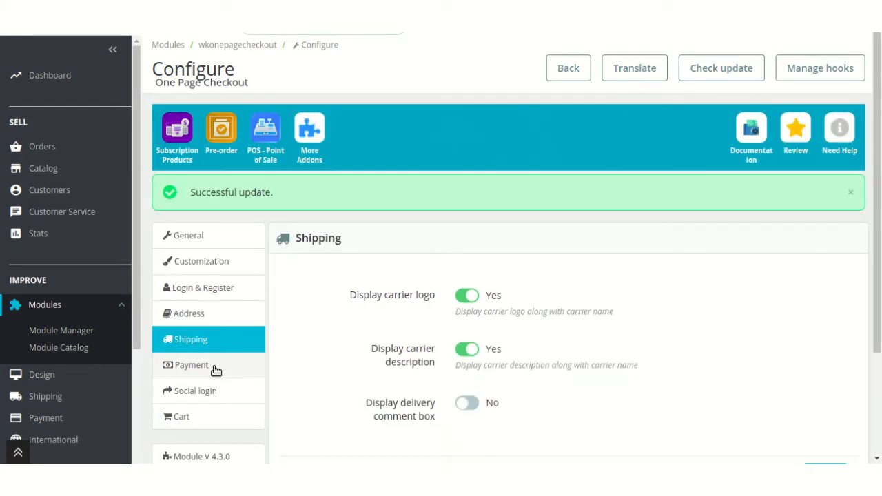
# - Open Payment settings and pick Payments by check as default payment method
pyautogui.click(191, 365)
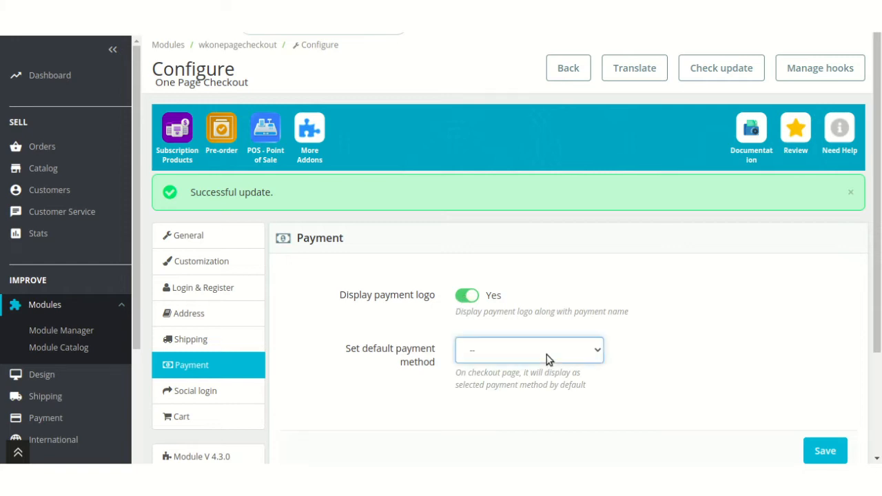
pyautogui.click(529, 350)
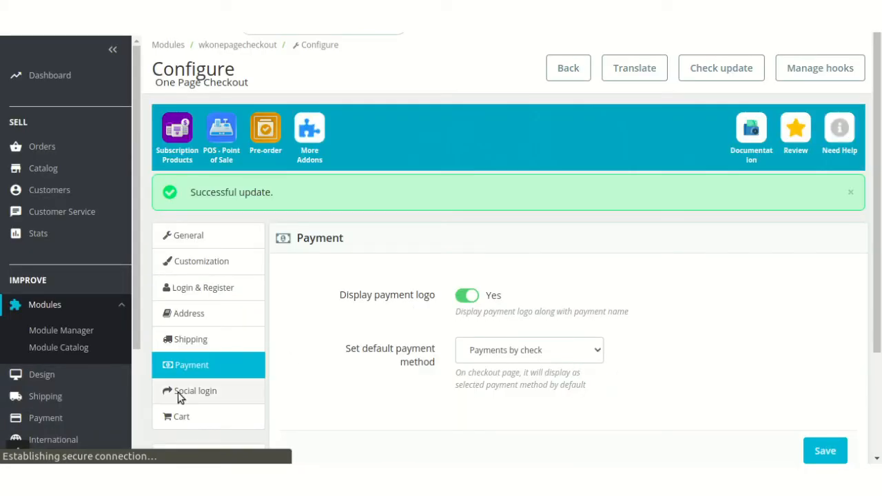
# - Allow social login and switch on both Facebook login and Google login
pyautogui.click(195, 391)
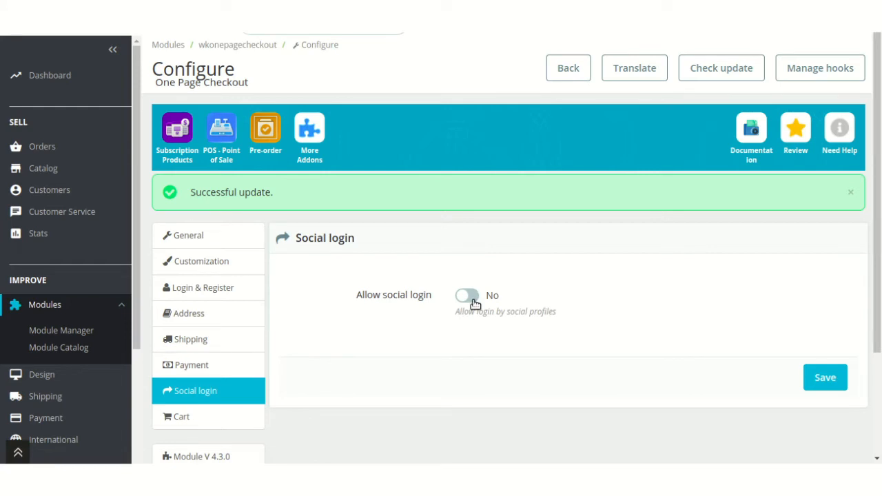
pyautogui.click(466, 295)
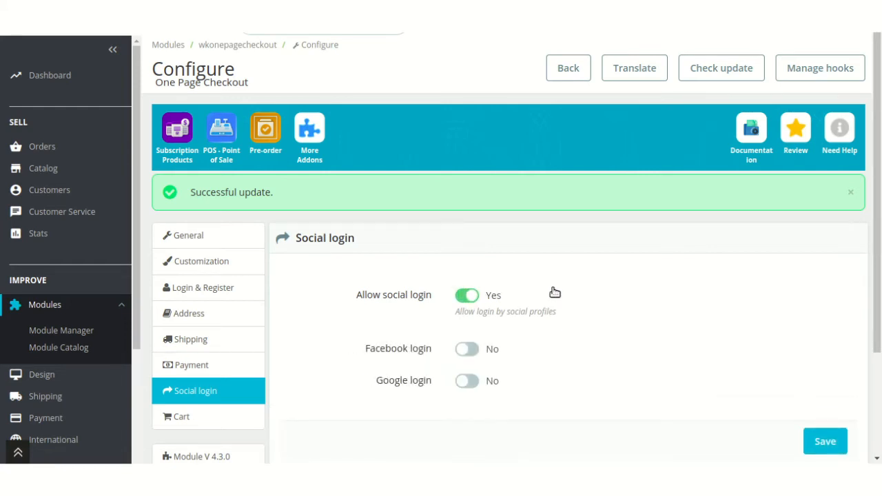
pyautogui.moveTo(556, 294)
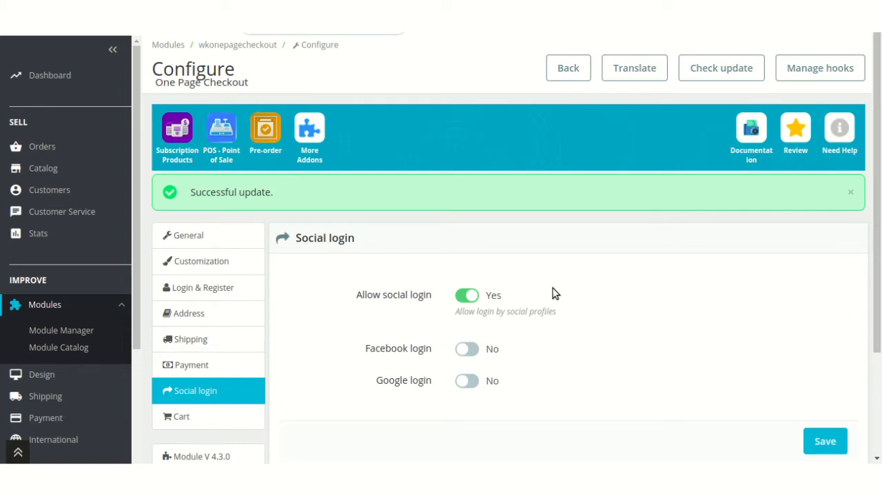
pyautogui.moveTo(495, 347)
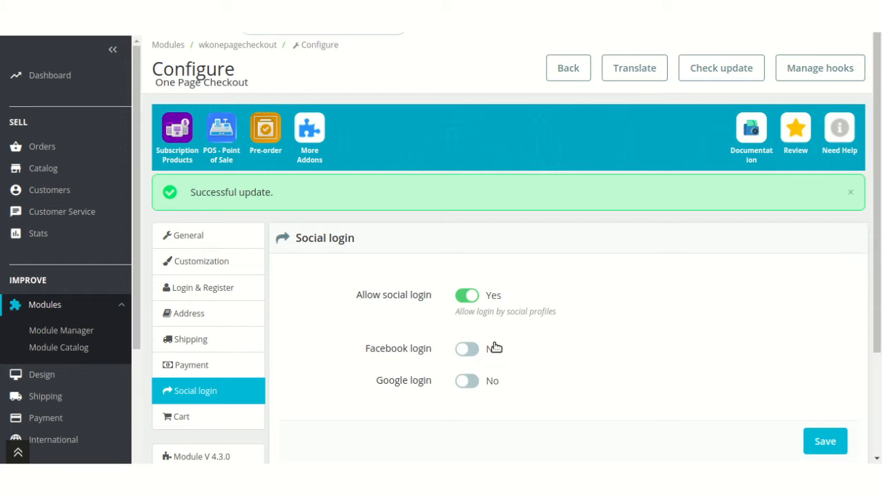
pyautogui.click(467, 348)
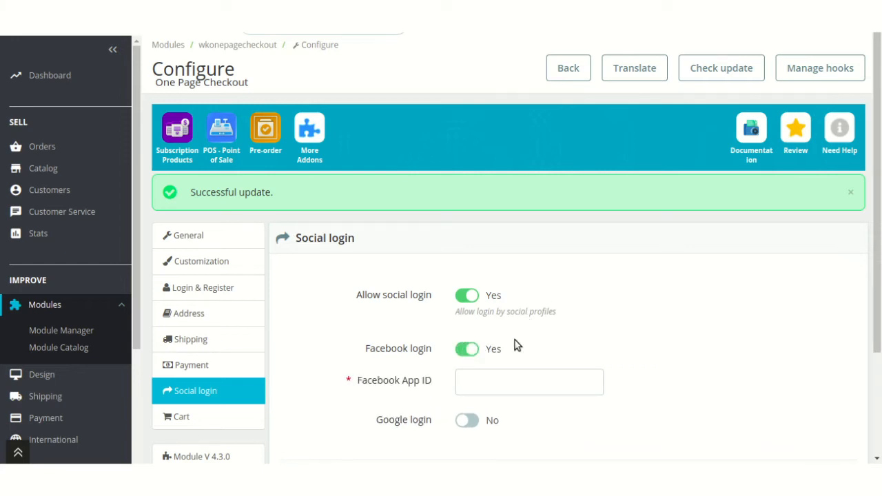
pyautogui.moveTo(429, 379)
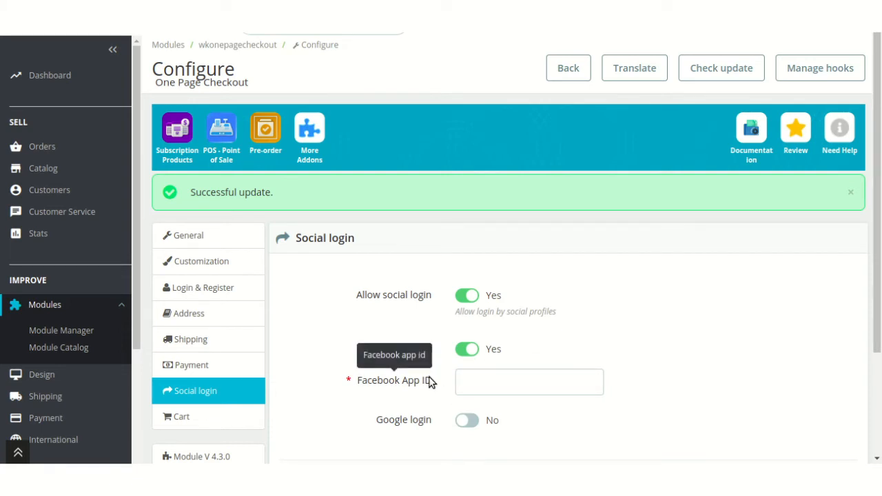
pyautogui.click(528, 382)
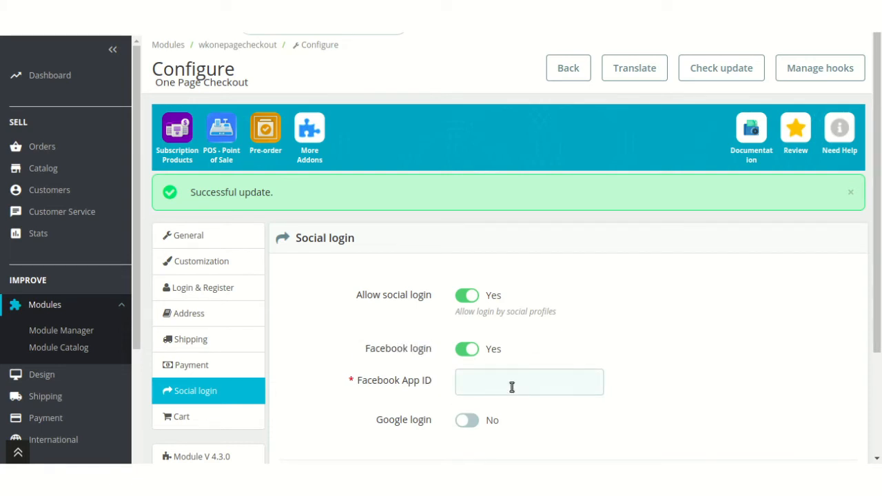
pyautogui.scroll(-3)
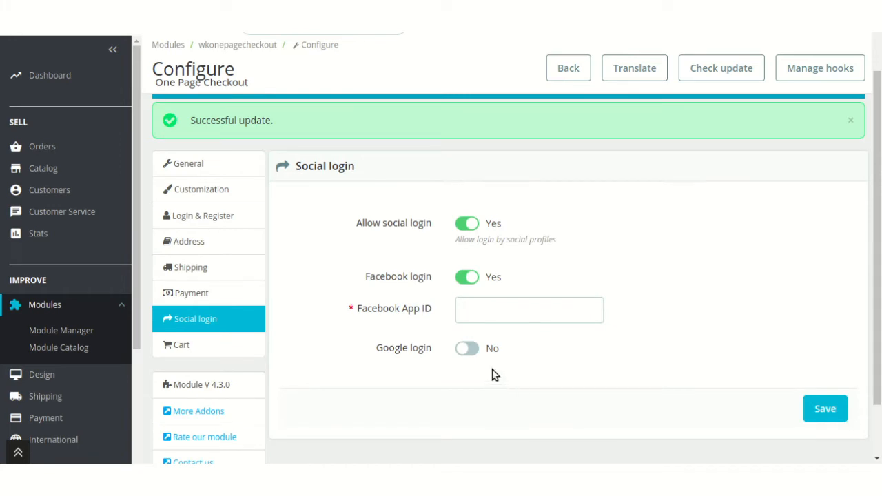
pyautogui.click(468, 348)
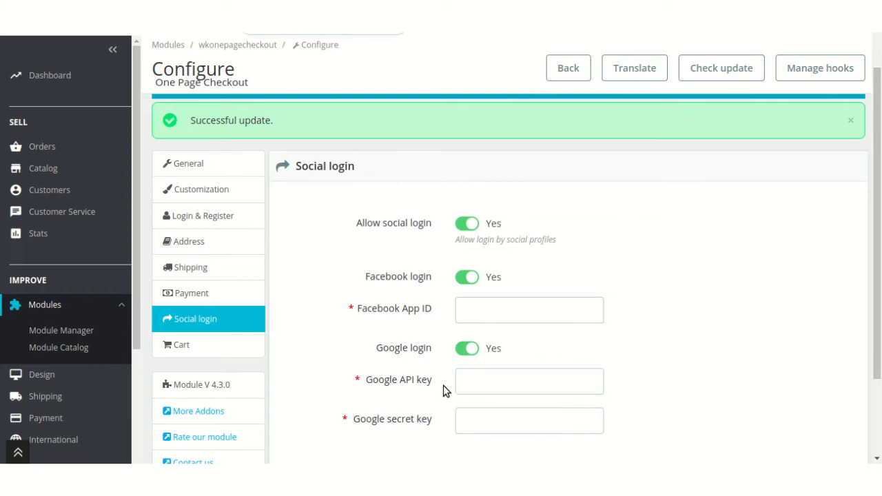
pyautogui.click(529, 381)
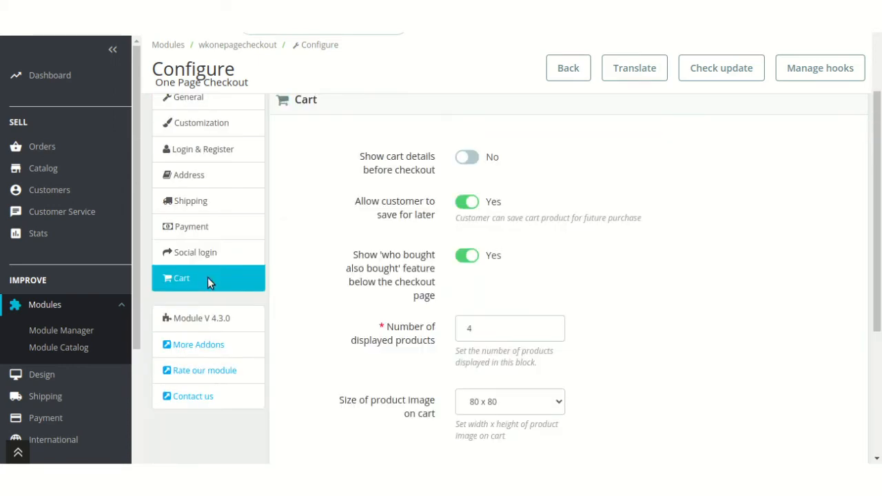
# - Open Cart settings, keep product image size at 80 x 80, and adjust a cart toggle
pyautogui.click(467, 156)
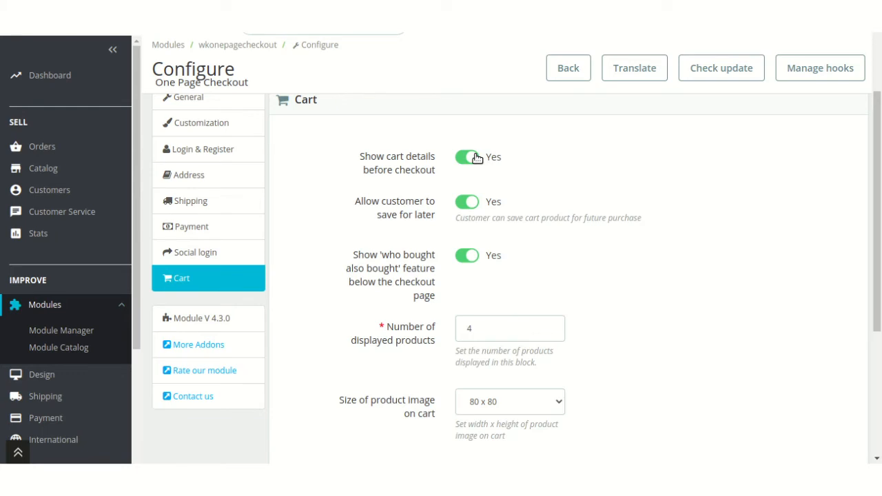
pyautogui.moveTo(462, 210)
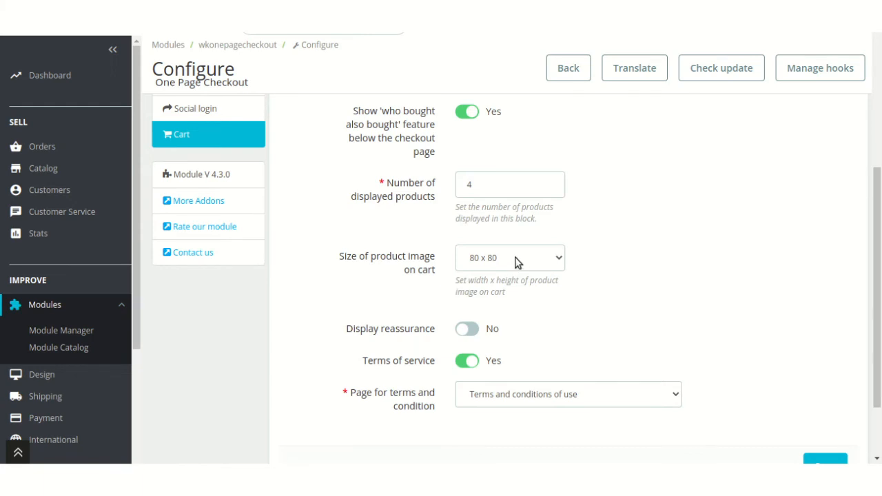
pyautogui.moveTo(519, 262)
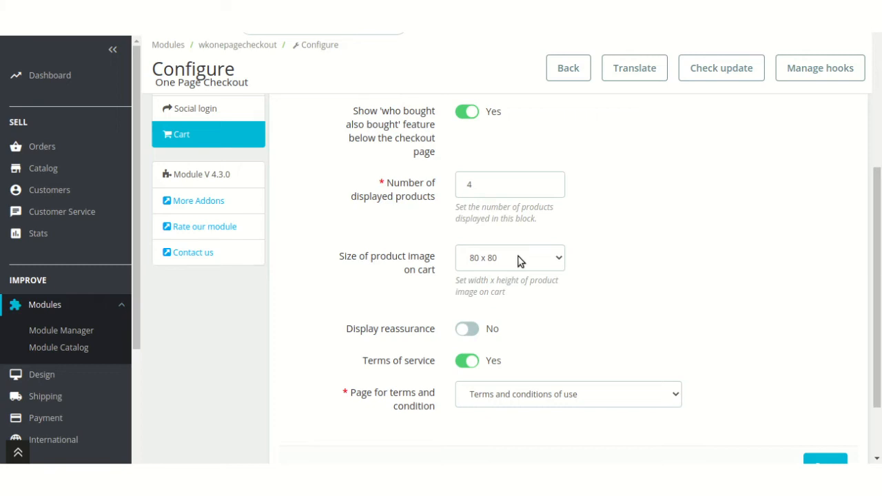
pyautogui.click(510, 258)
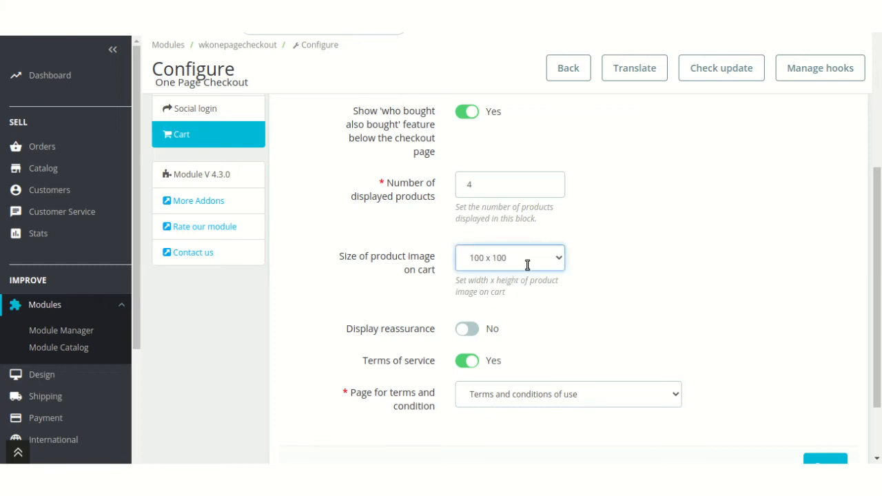
pyautogui.click(509, 257)
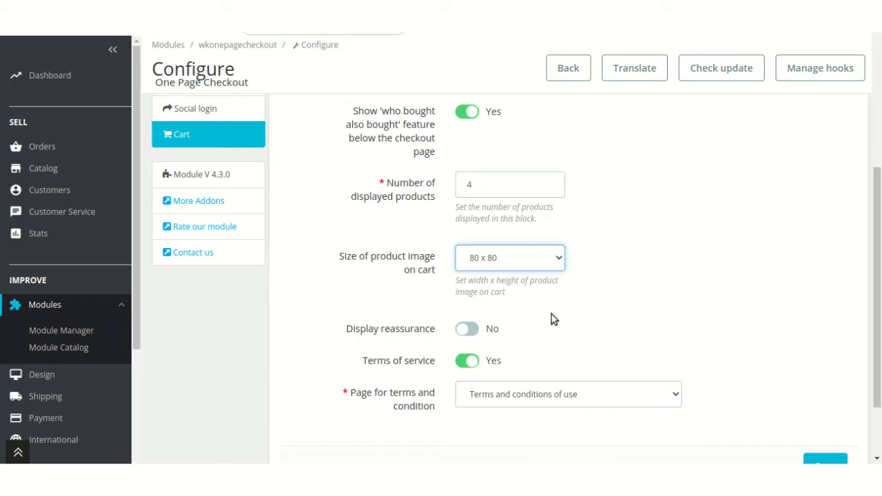
pyautogui.click(467, 329)
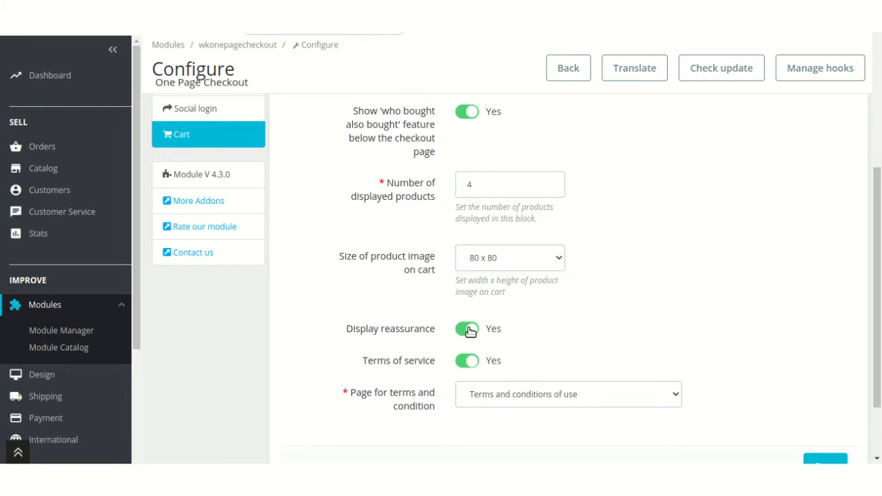
pyautogui.moveTo(603, 348)
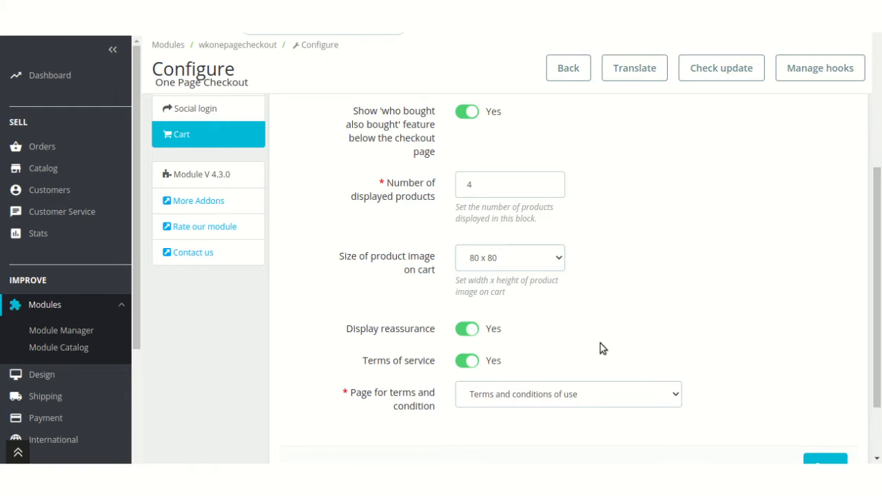
# - Keep terms of service required and choose Terms and conditions of use as terms page
pyautogui.scroll(-3)
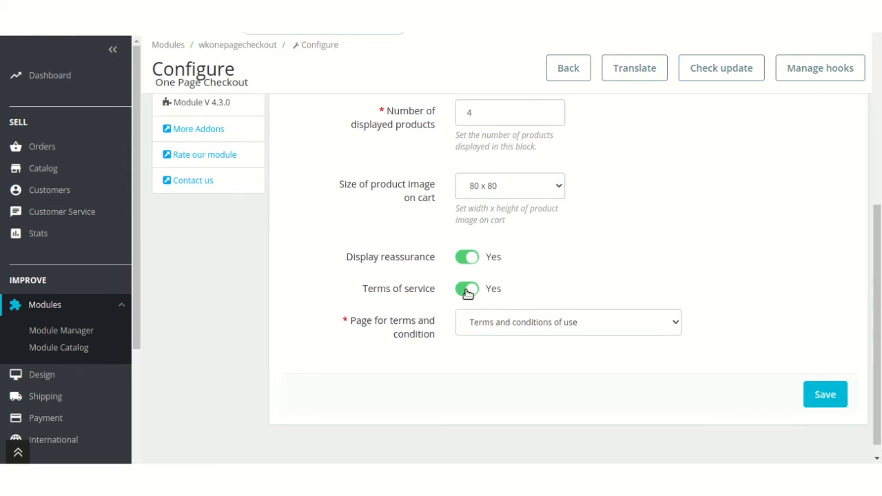
pyautogui.click(467, 289)
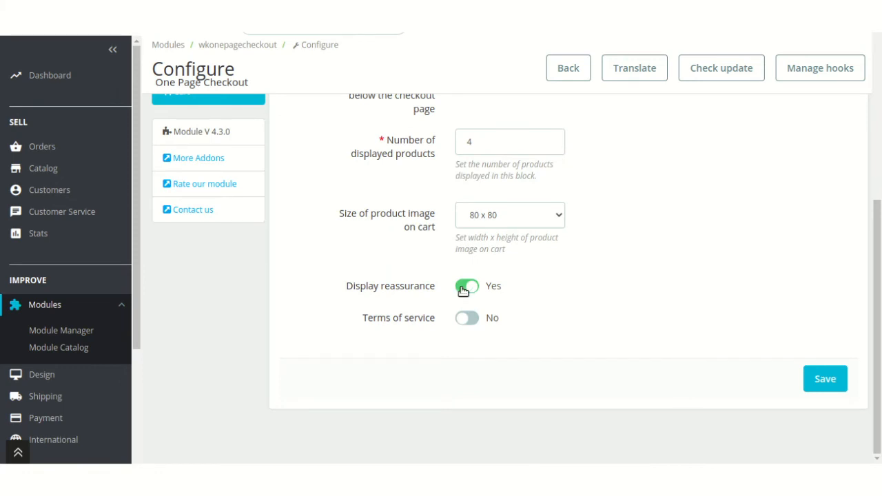
pyautogui.click(467, 318)
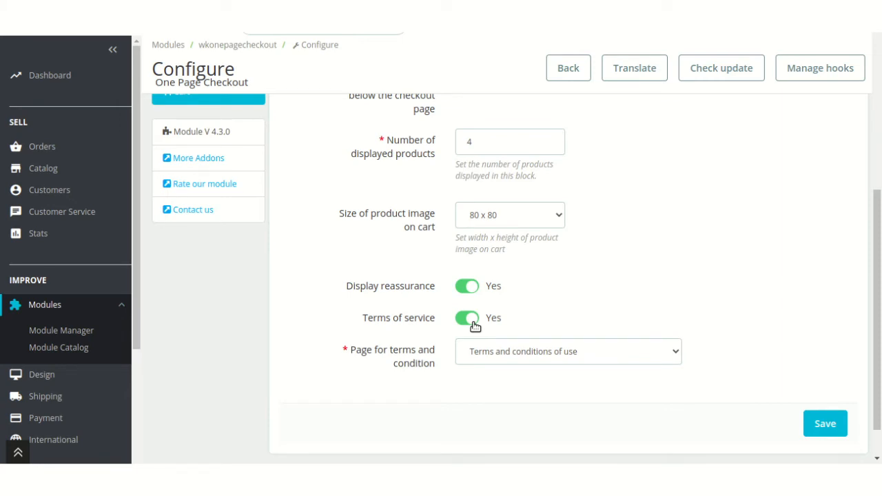
pyautogui.click(567, 350)
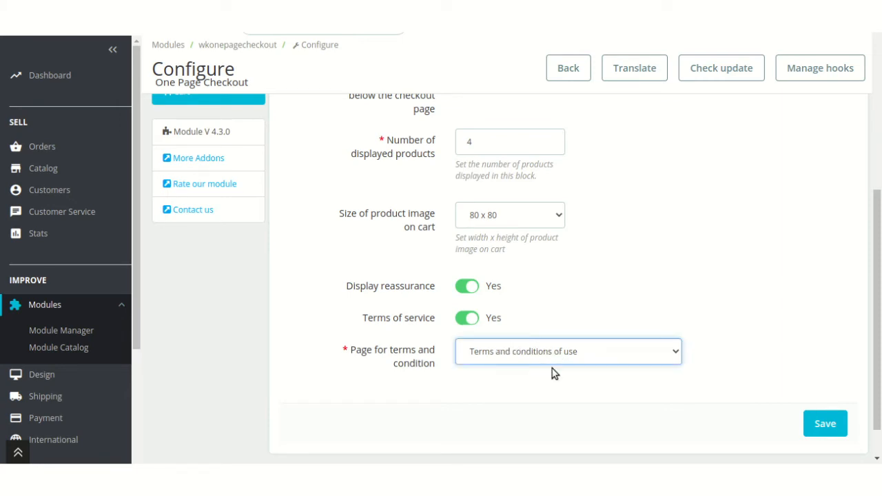
pyautogui.click(567, 351)
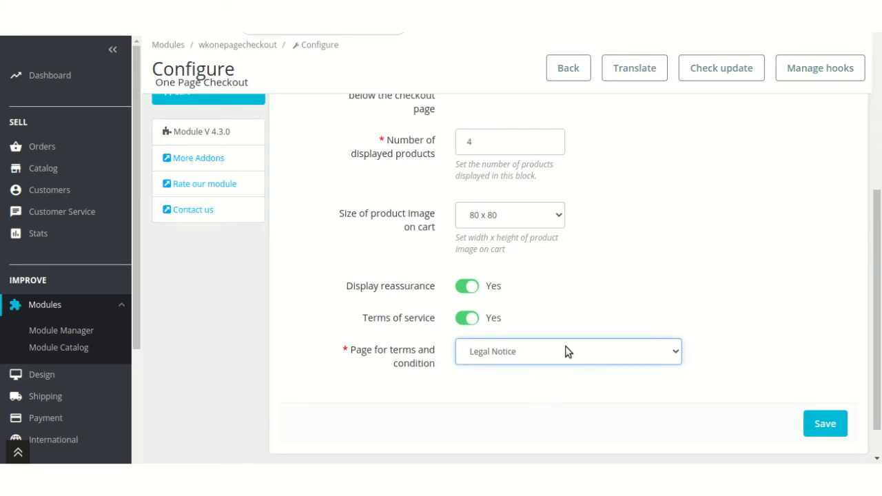
pyautogui.click(568, 351)
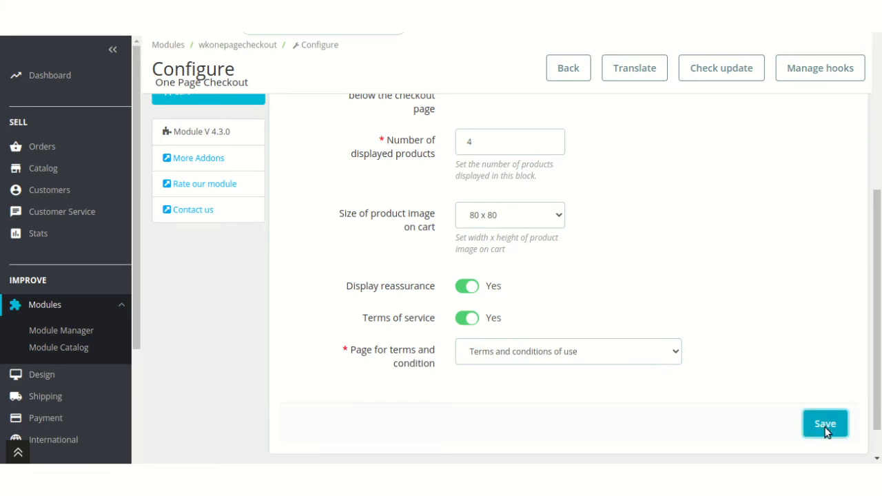
pyautogui.moveTo(637, 354)
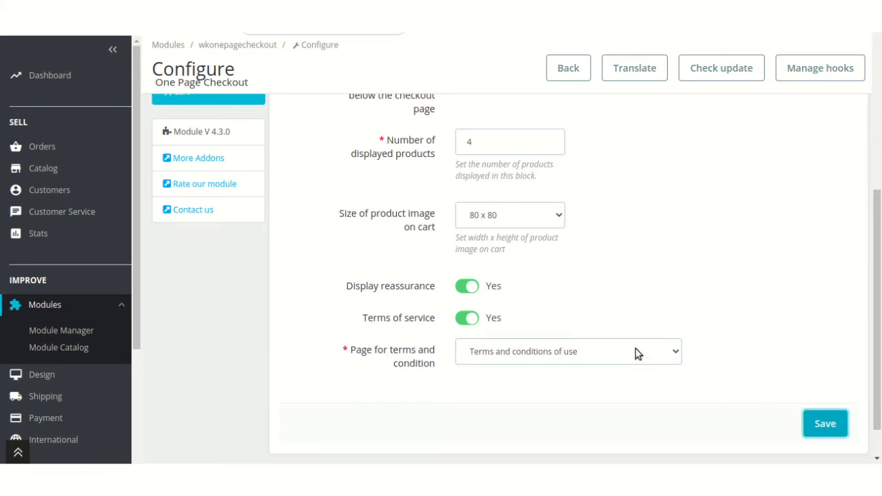
# - Add the white size S Hummingbird printed t-shirt to the cart and proceed to checkout
pyautogui.click(825, 423)
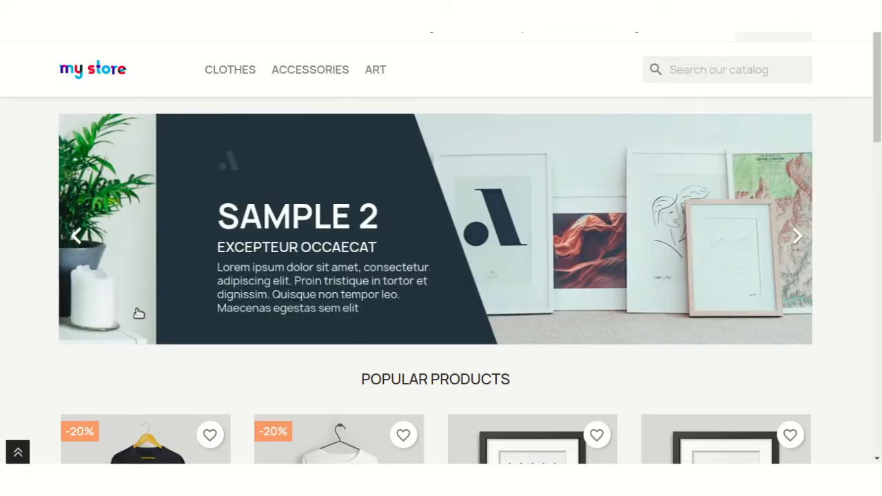
pyautogui.scroll(-3)
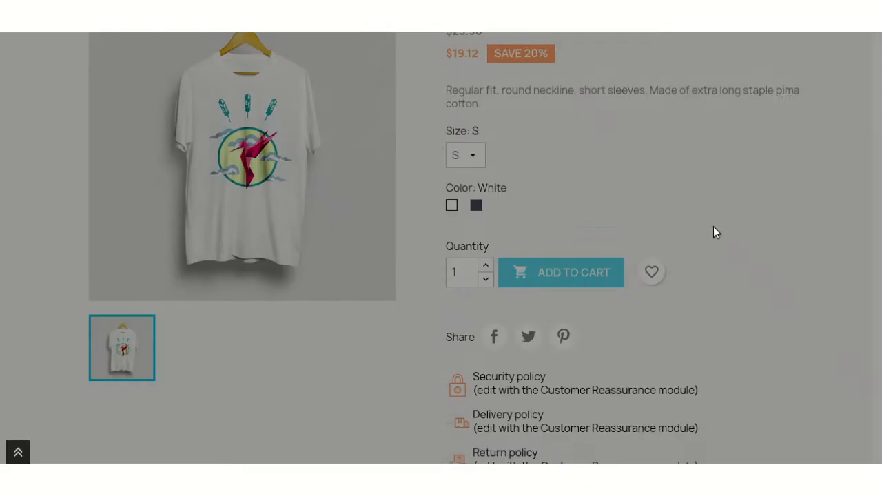
pyautogui.click(560, 272)
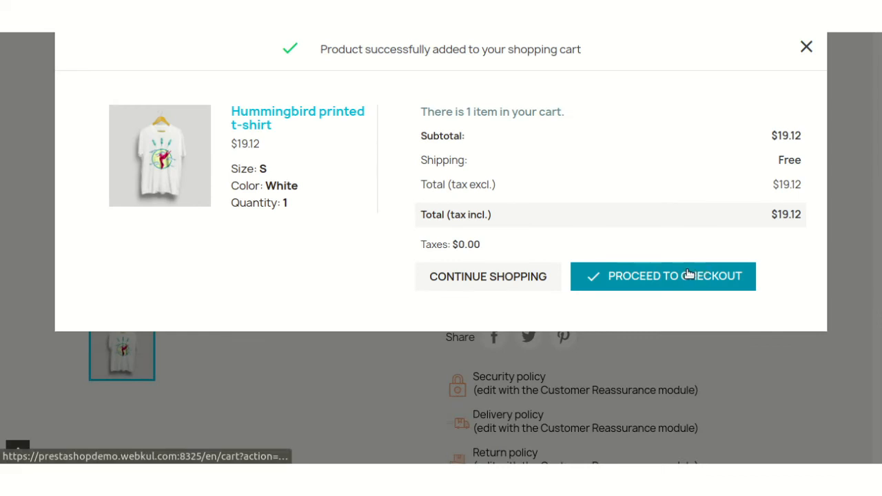
pyautogui.click(663, 276)
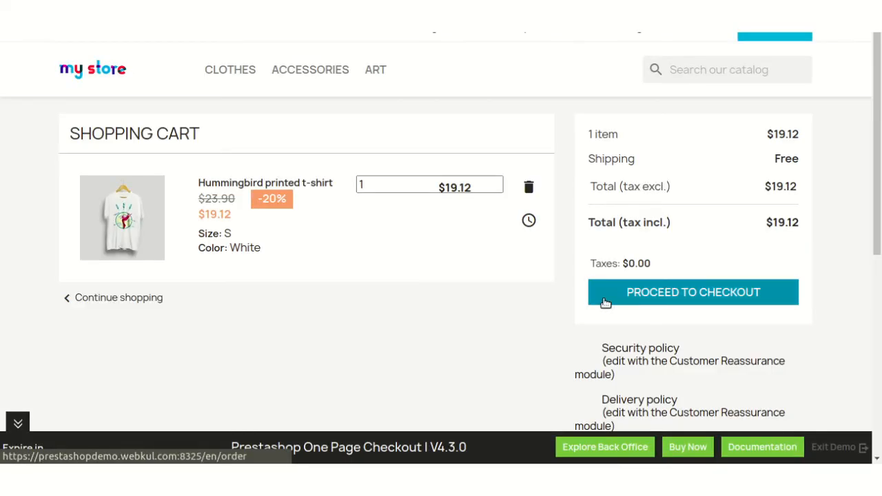
pyautogui.click(694, 292)
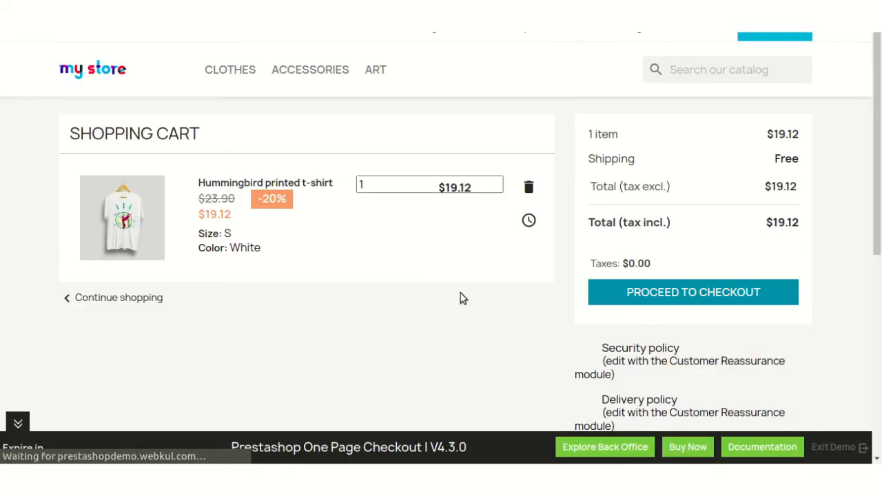
pyautogui.click(693, 292)
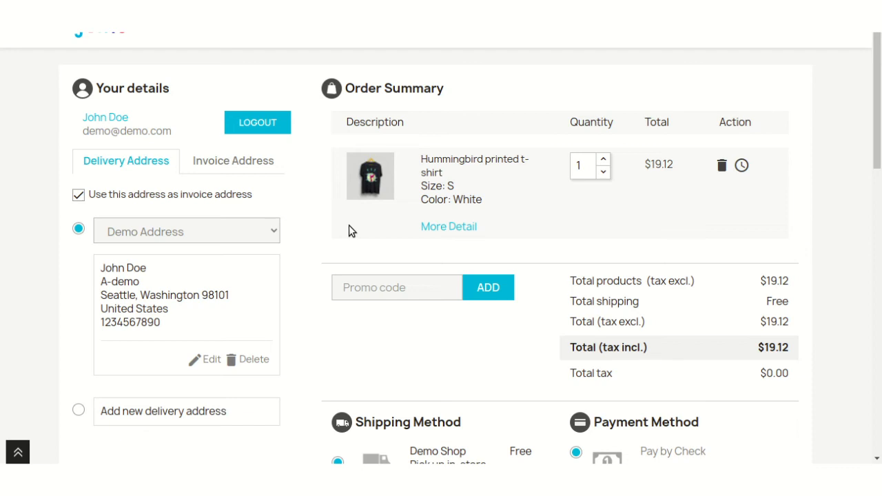
pyautogui.moveTo(499, 204)
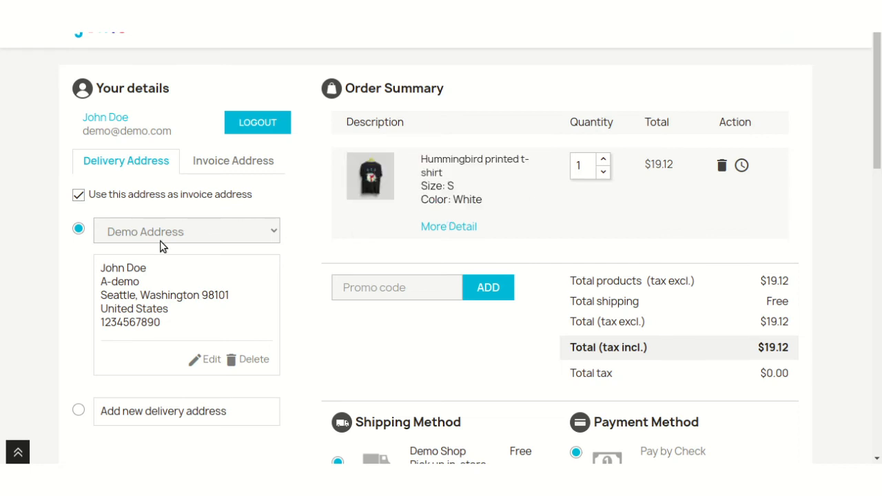
# - Agree to the terms of service and place the white size S t-shirt order, paid by check
pyautogui.scroll(-3)
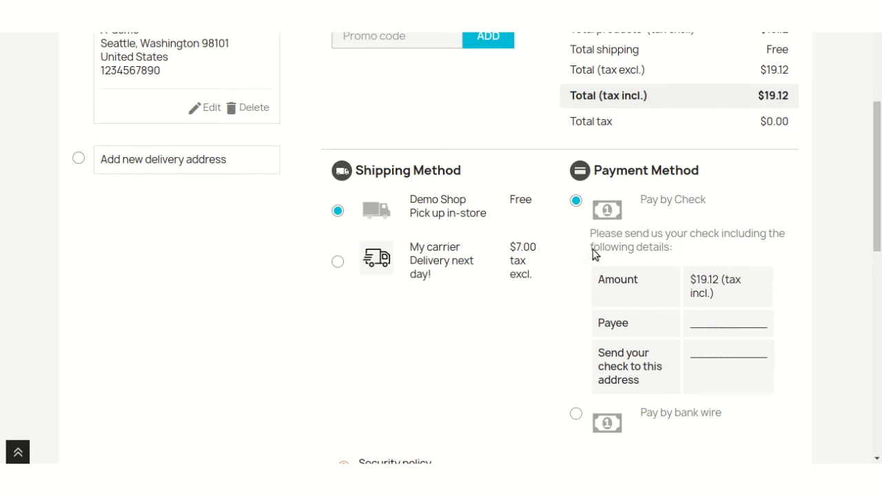
pyautogui.scroll(-3)
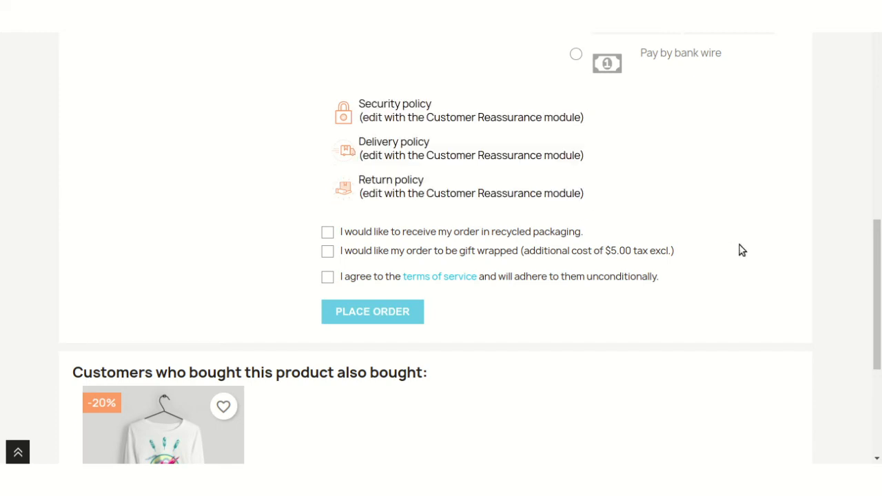
pyautogui.scroll(-3)
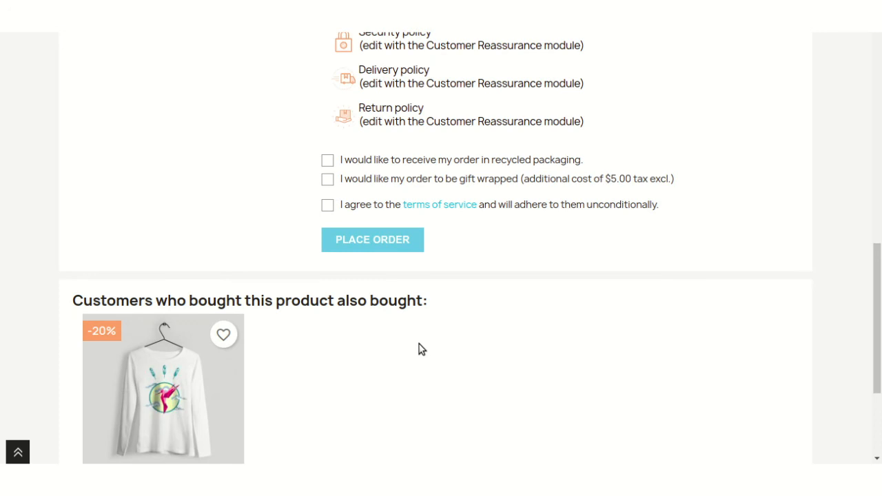
pyautogui.moveTo(368, 369)
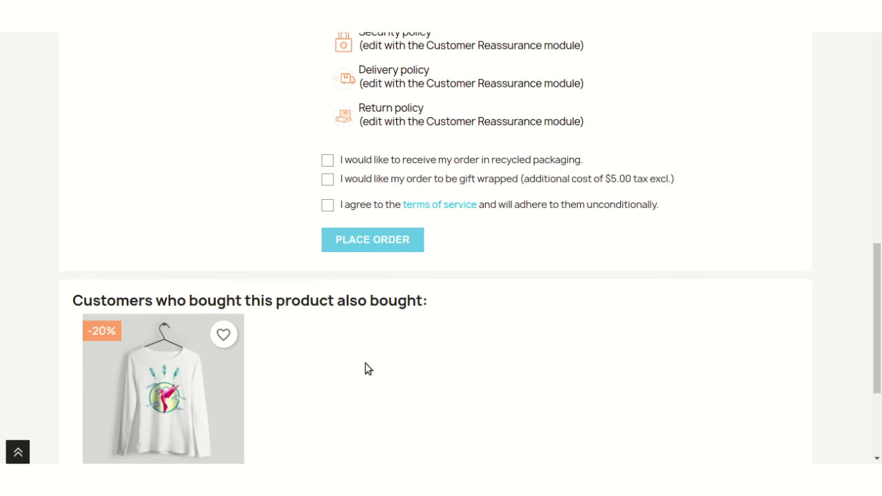
pyautogui.moveTo(544, 330)
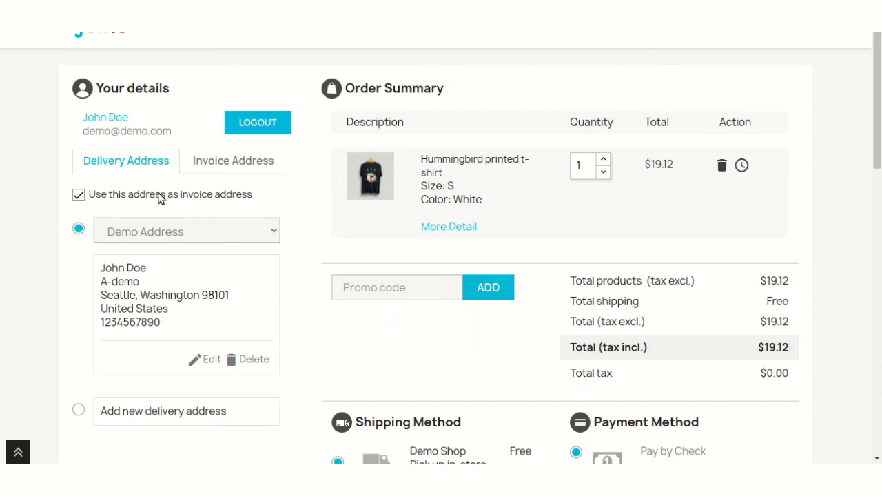
pyautogui.scroll(-3)
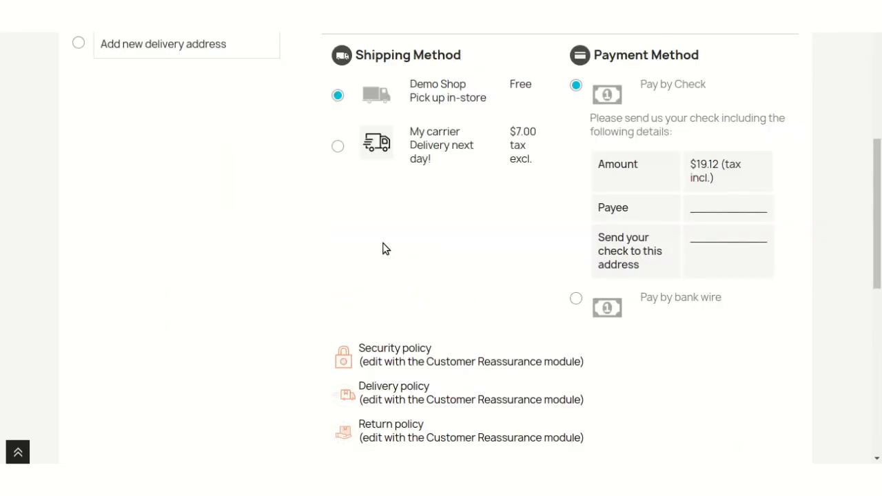
pyautogui.scroll(-3)
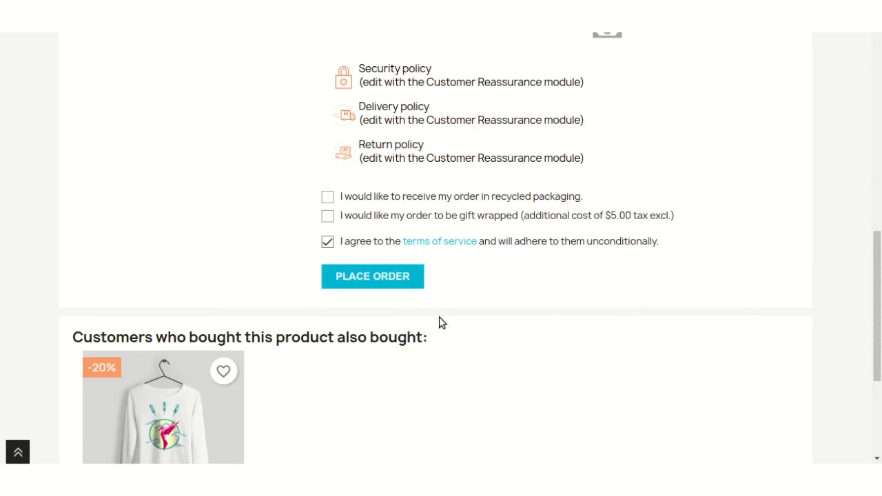
pyautogui.click(372, 276)
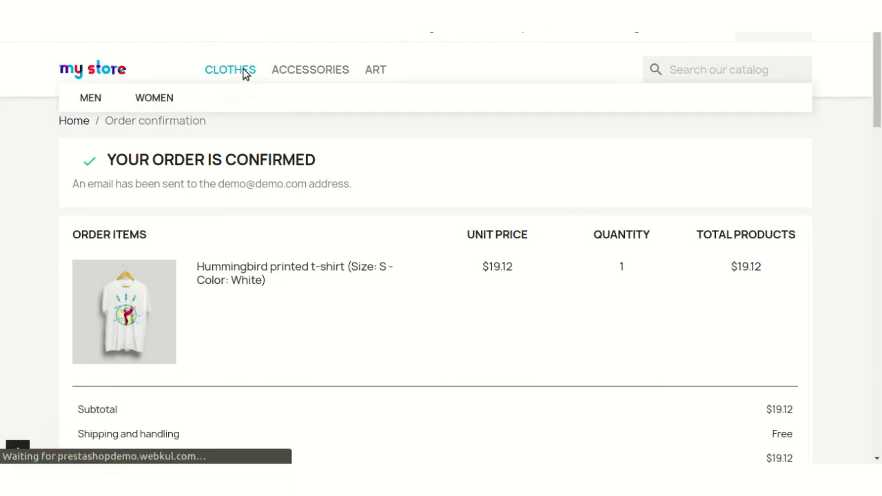
# - Add another white size S Hummingbird printed t-shirt from Clothes to the cart
pyautogui.click(229, 69)
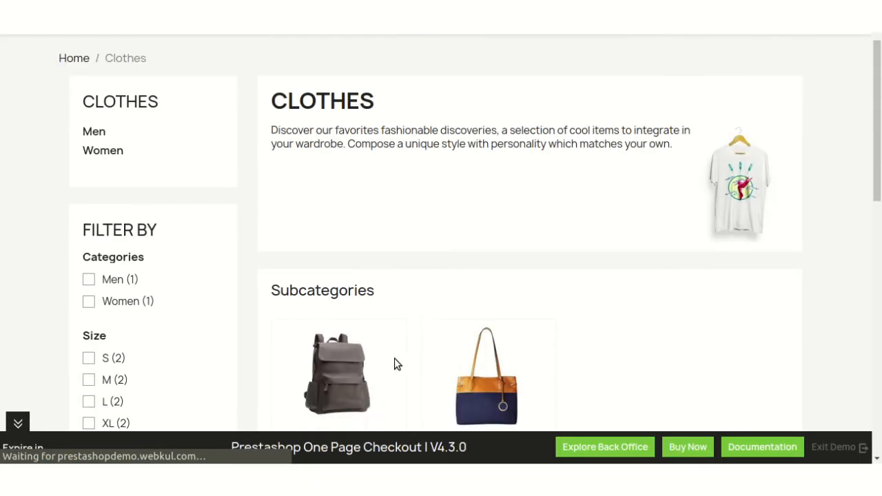
pyautogui.scroll(-3)
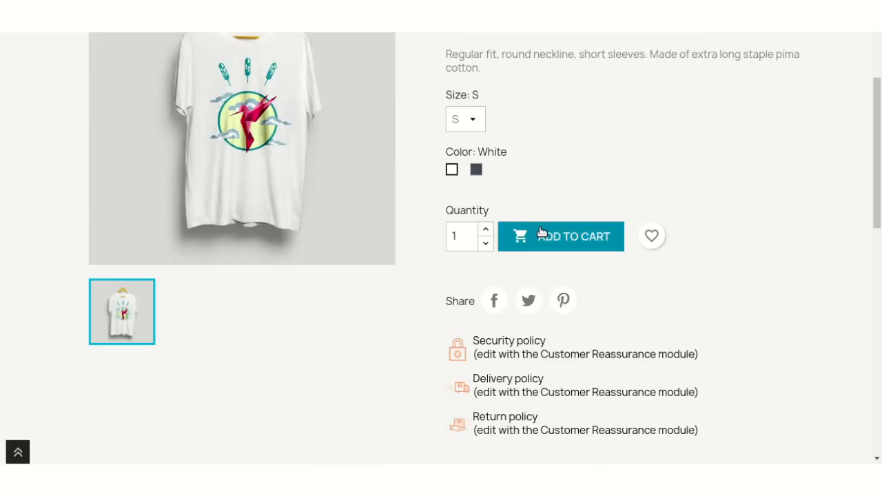
pyautogui.click(561, 236)
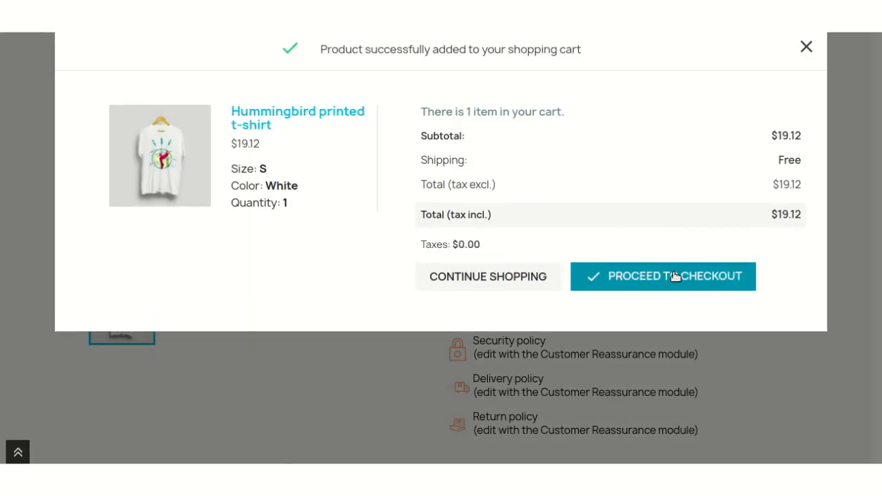
# - Proceed to checkout and save the t-shirt for later with the clock icon
pyautogui.click(662, 275)
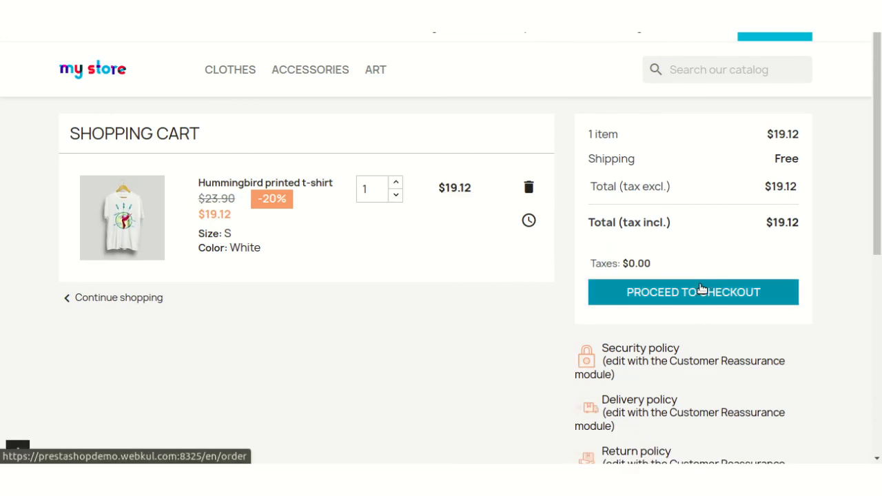
pyautogui.click(693, 292)
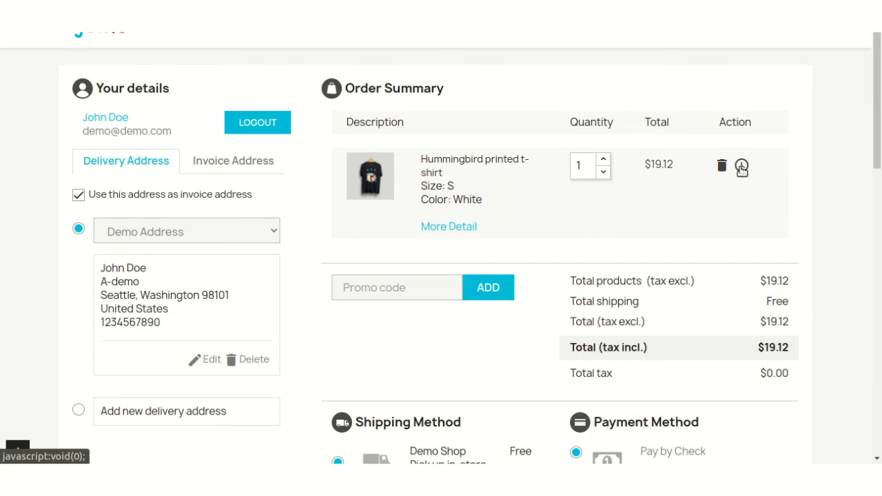
pyautogui.click(741, 166)
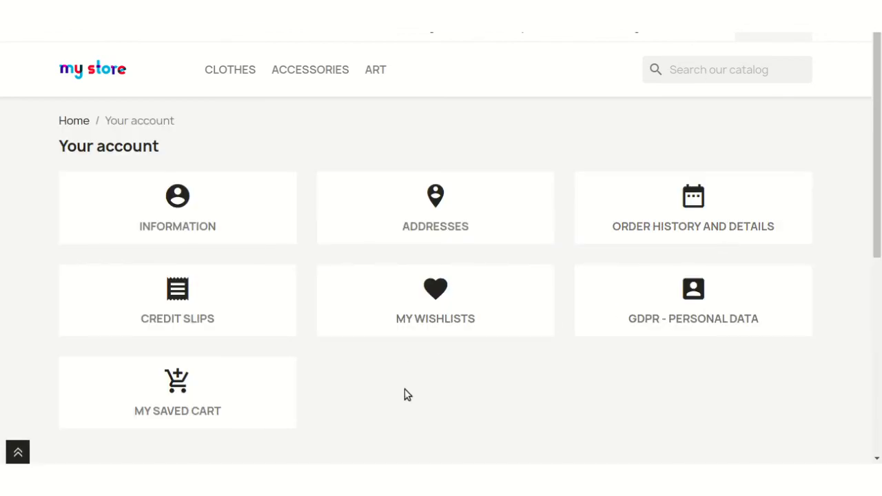
pyautogui.moveTo(177, 382)
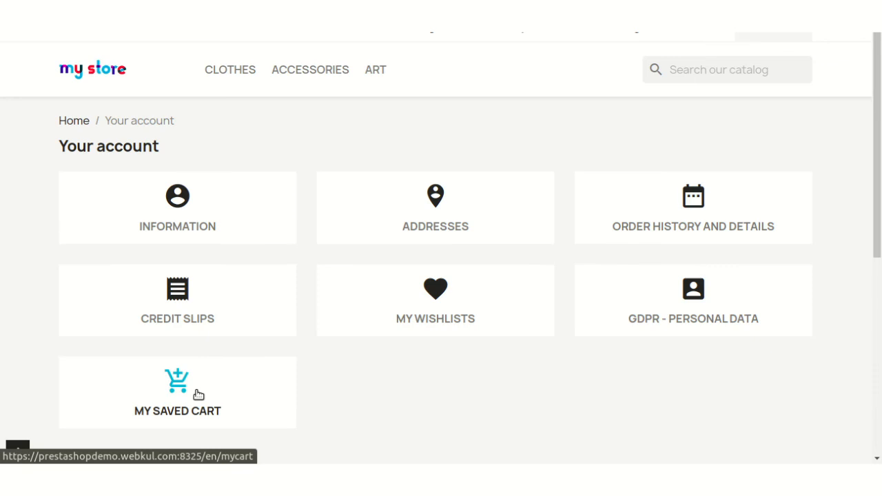
pyautogui.moveTo(164, 152)
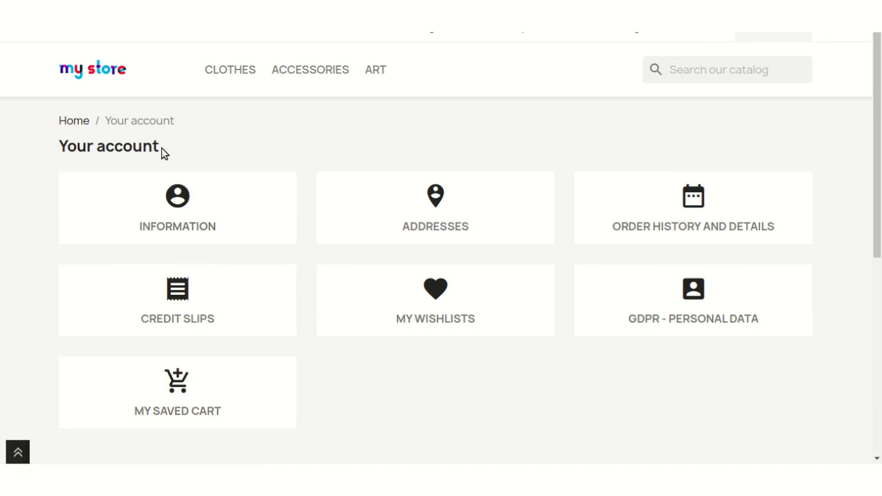
pyautogui.moveTo(177, 393)
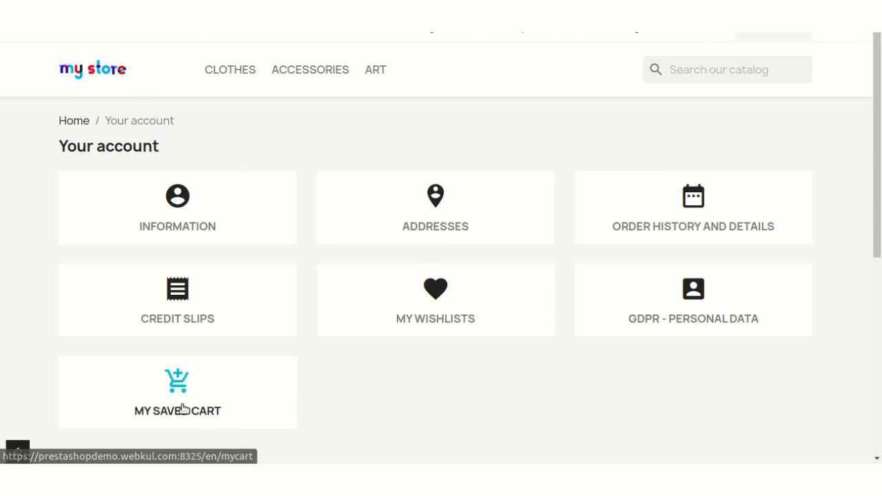
# - Open My Saved Cart, showing the white size S t-shirt at $19.12
pyautogui.click(177, 393)
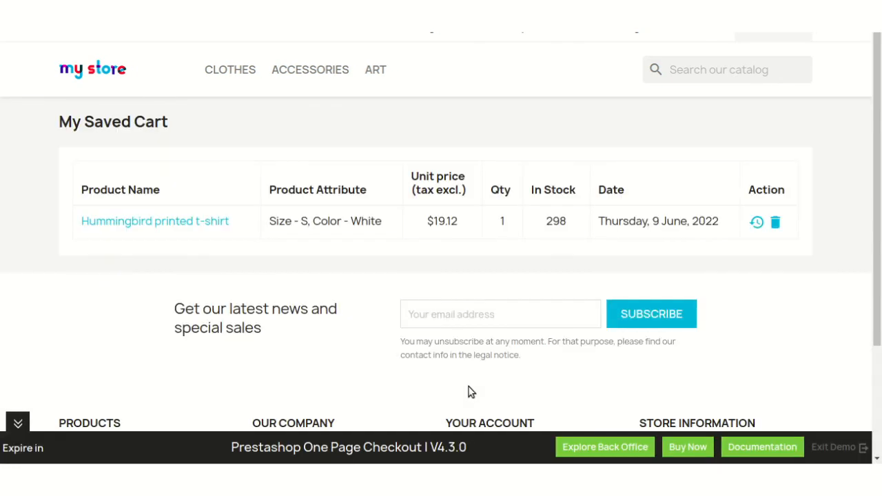
pyautogui.moveTo(416, 258)
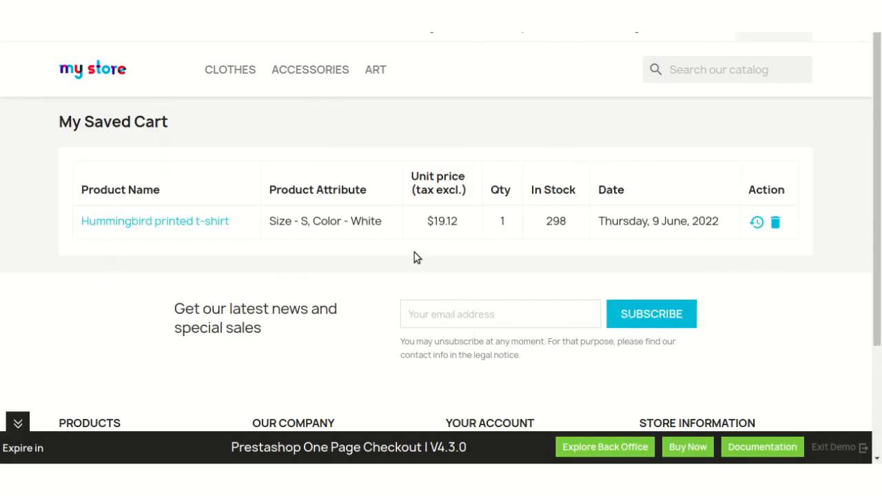